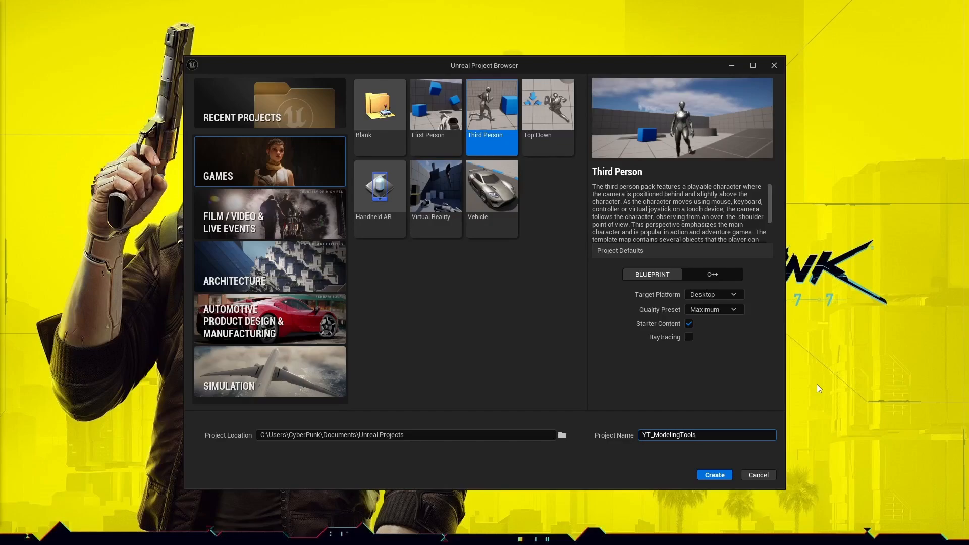
Step: Create the YT_ModelingTools Third Person project and bring up the editor modes list
left_click(714, 474)
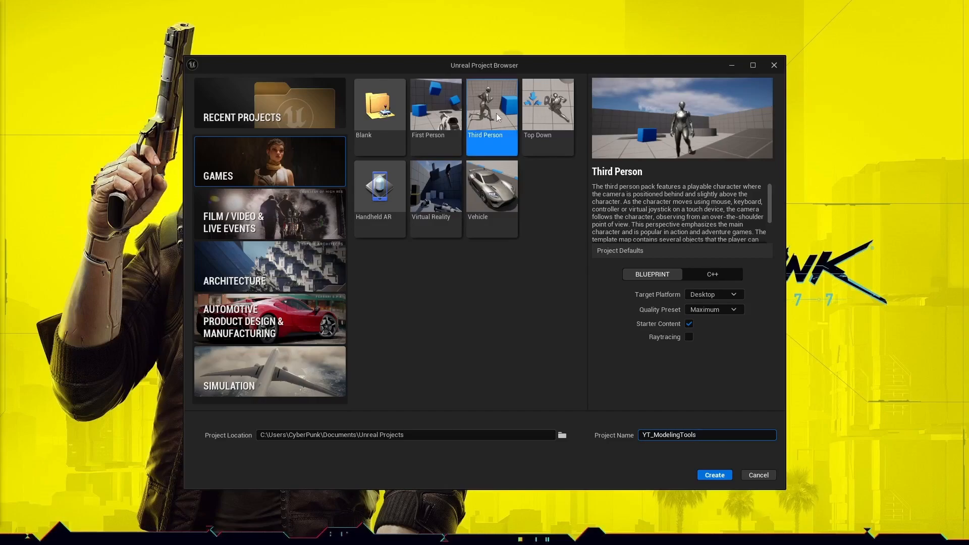
mouse_move(648, 328)
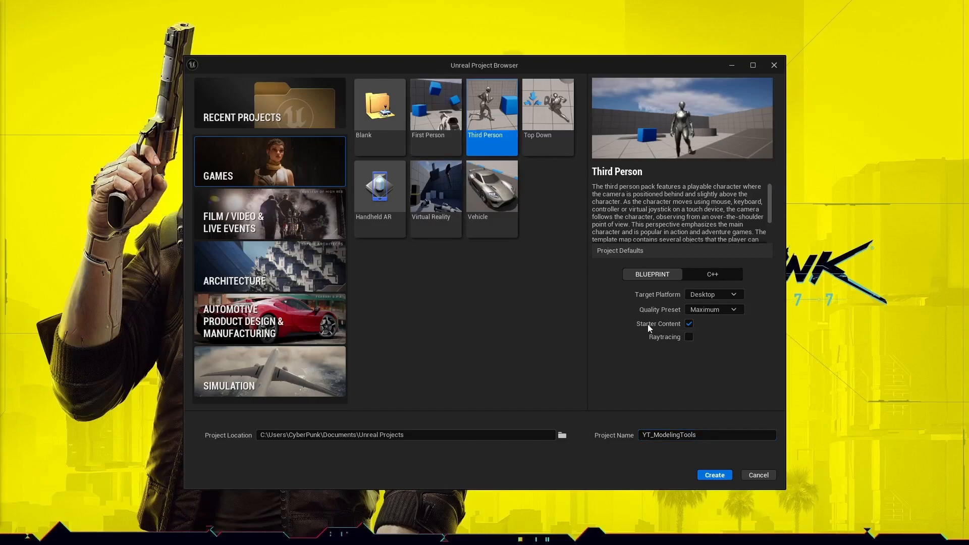
mouse_move(637, 402)
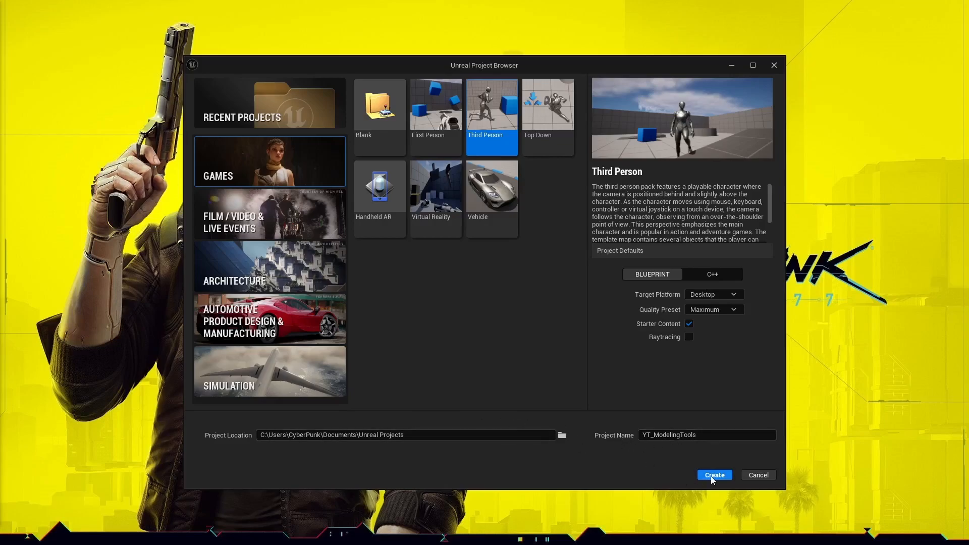
left_click(713, 474)
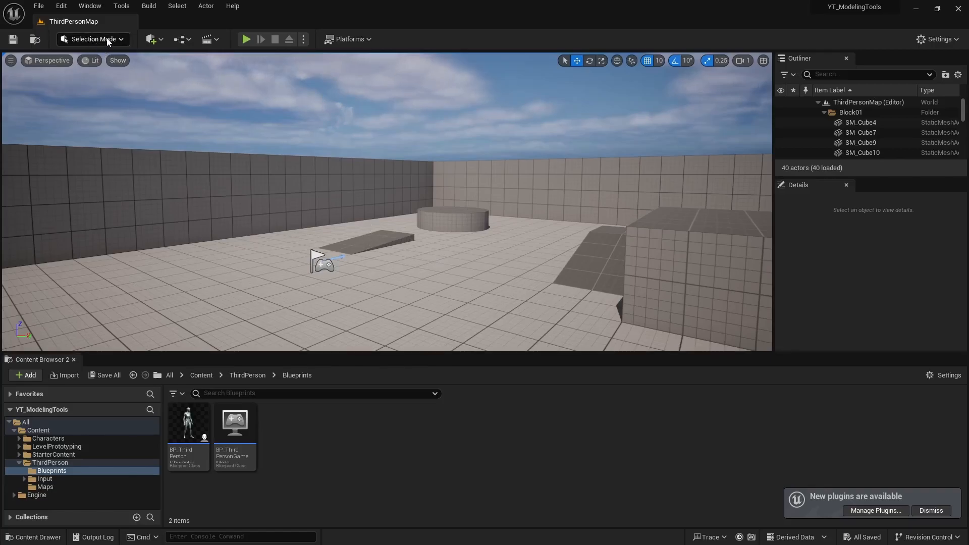
left_click(91, 39)
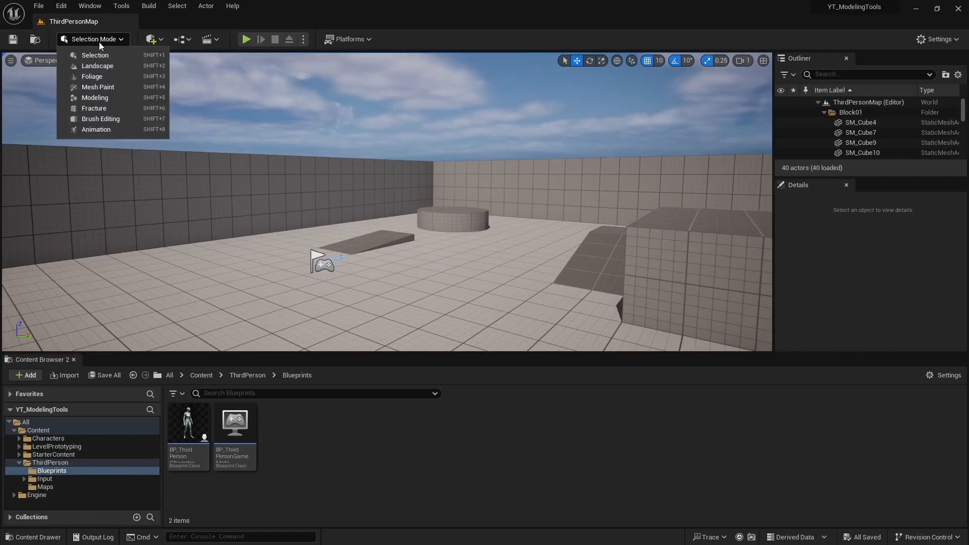
mouse_move(95, 98)
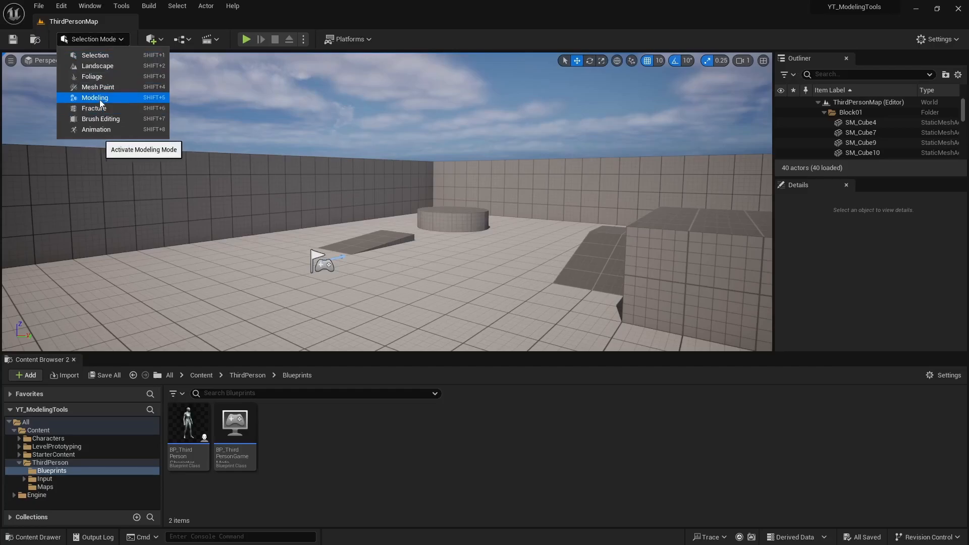
Step: Enter Modeling Mode, browse XForm, Model, Bake and UVs tool sets, and return to Create
left_click(95, 96)
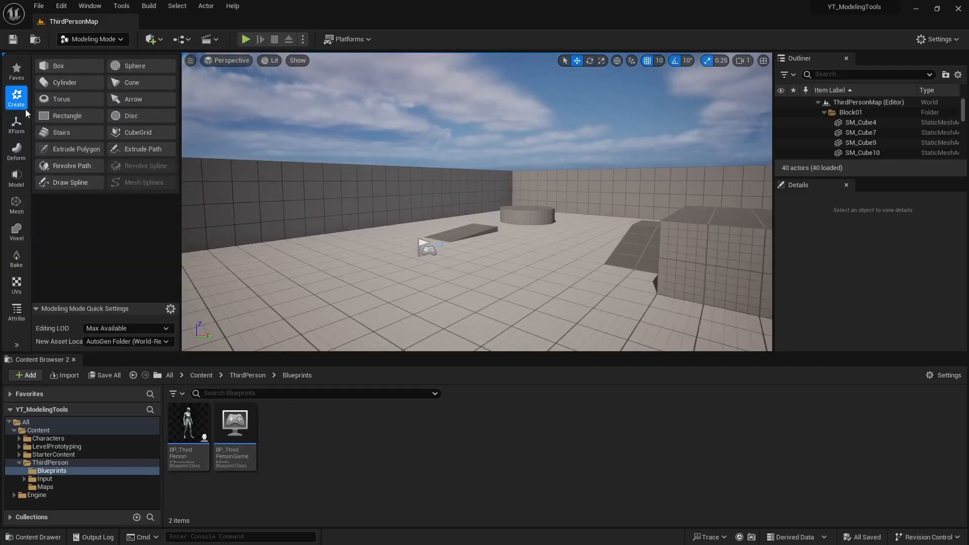
left_click(16, 123)
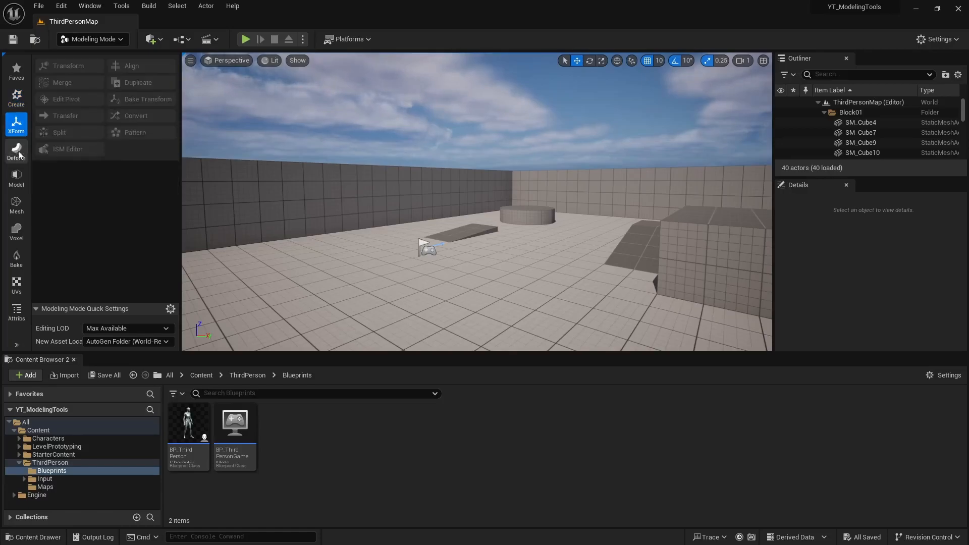
left_click(16, 178)
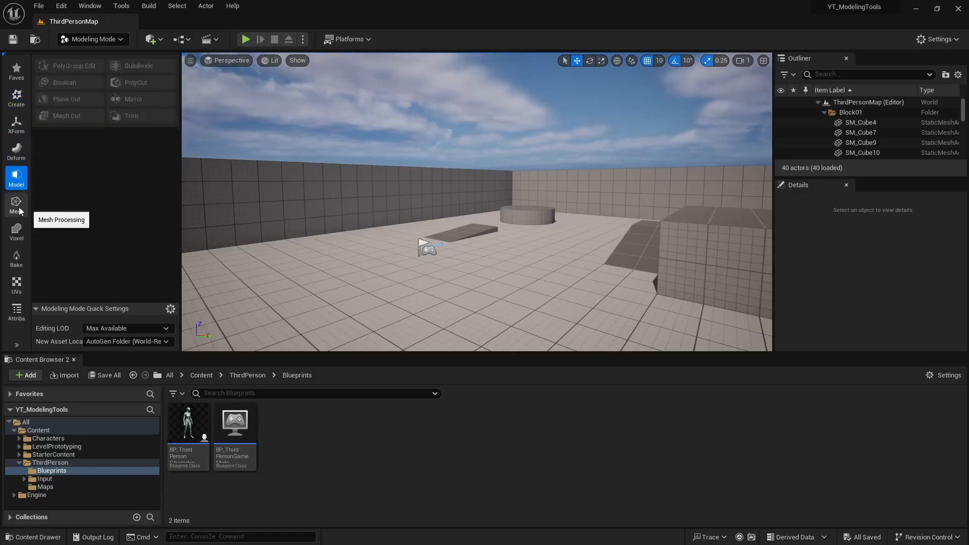
left_click(16, 256)
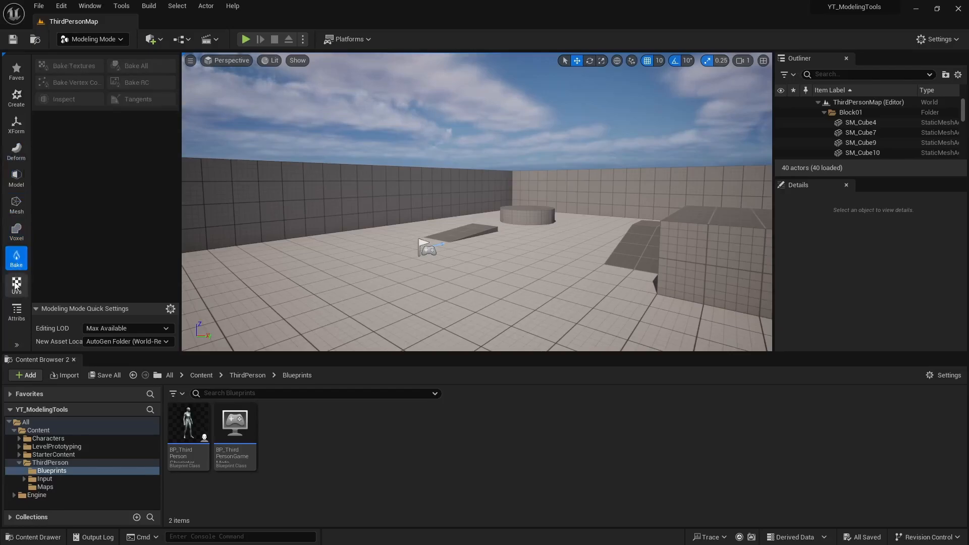
left_click(16, 285)
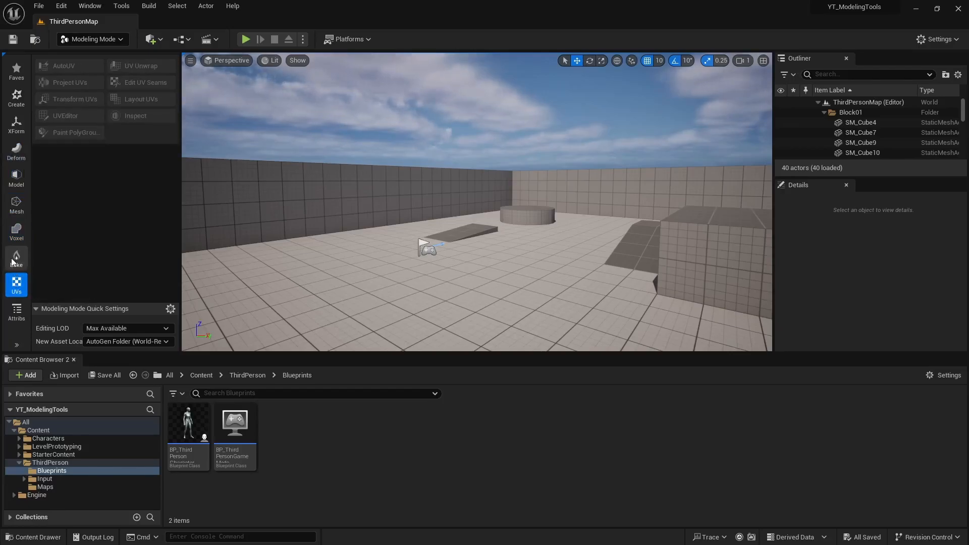
mouse_move(16, 258)
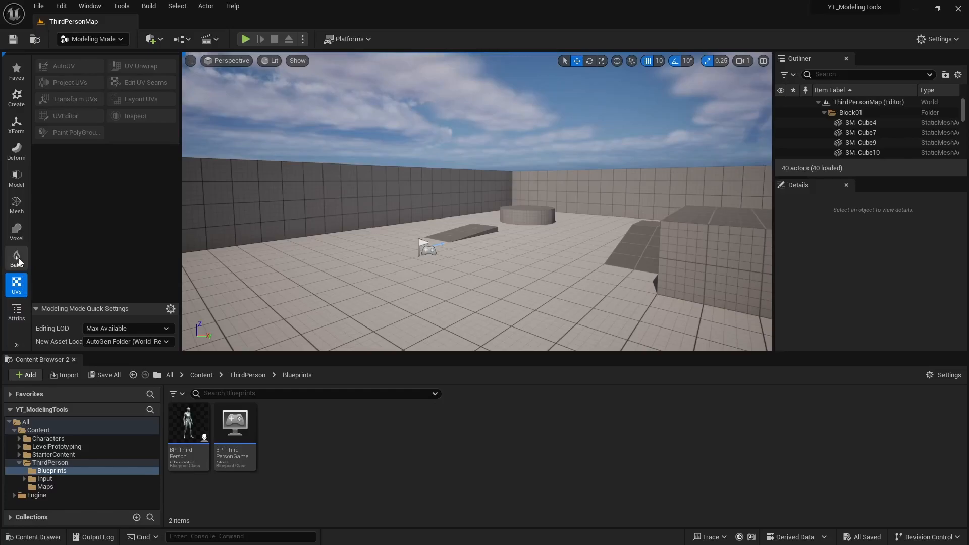
left_click(16, 257)
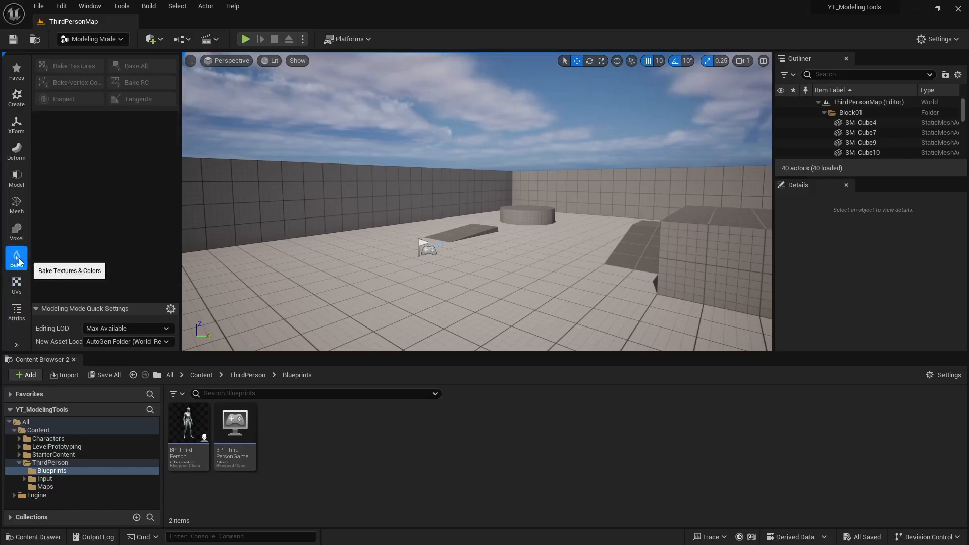
mouse_move(16, 232)
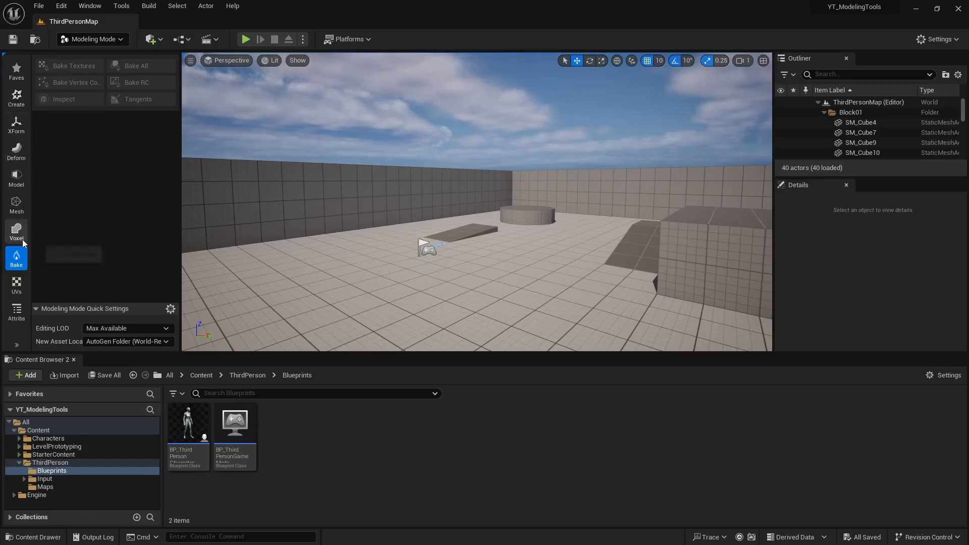
left_click(15, 96)
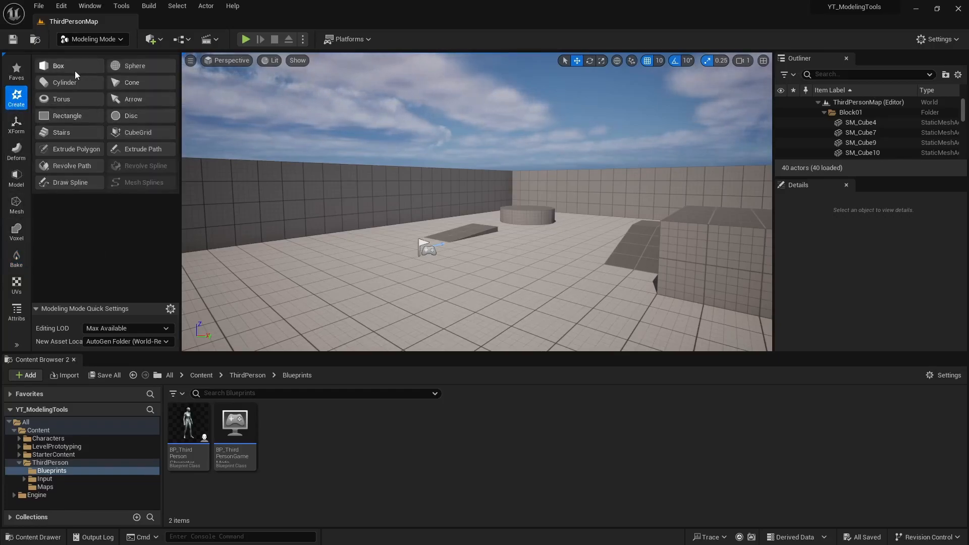
left_click(59, 65)
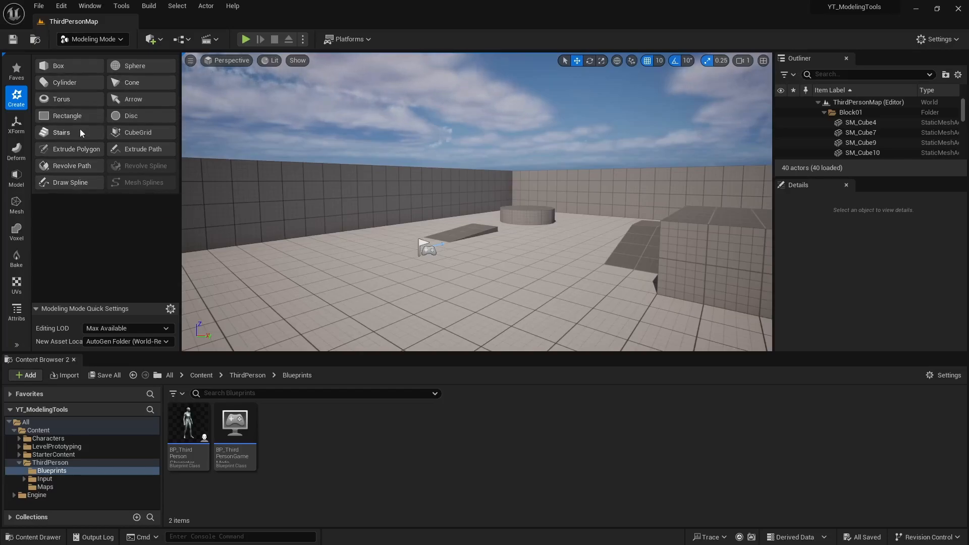
mouse_move(61, 132)
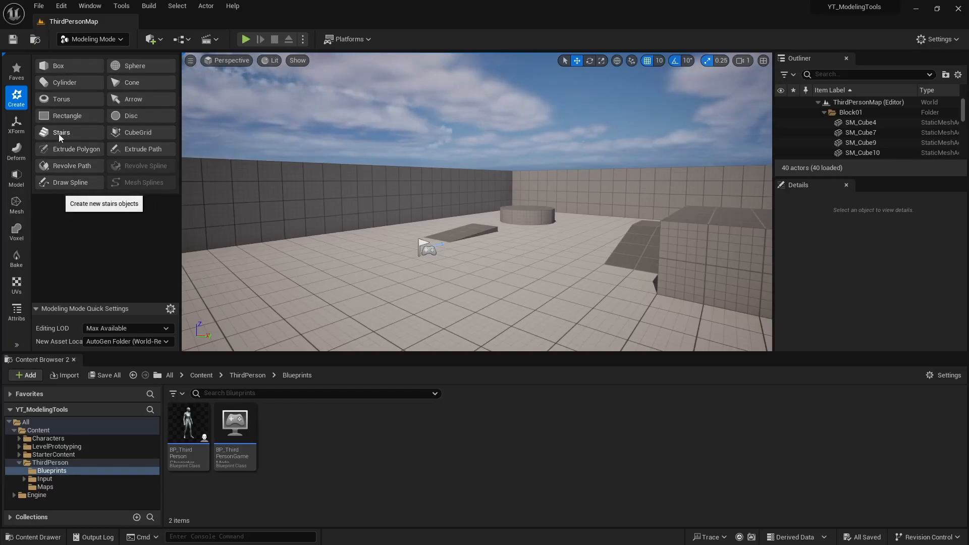
Step: Start a 21-step staircase and try Floating, Curved and Spiral types
left_click(62, 132)
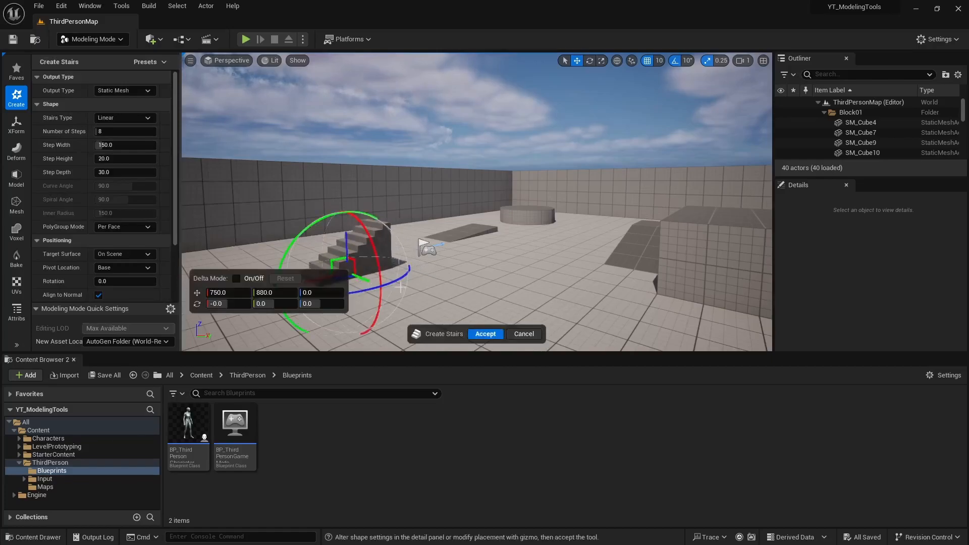
left_click(123, 131)
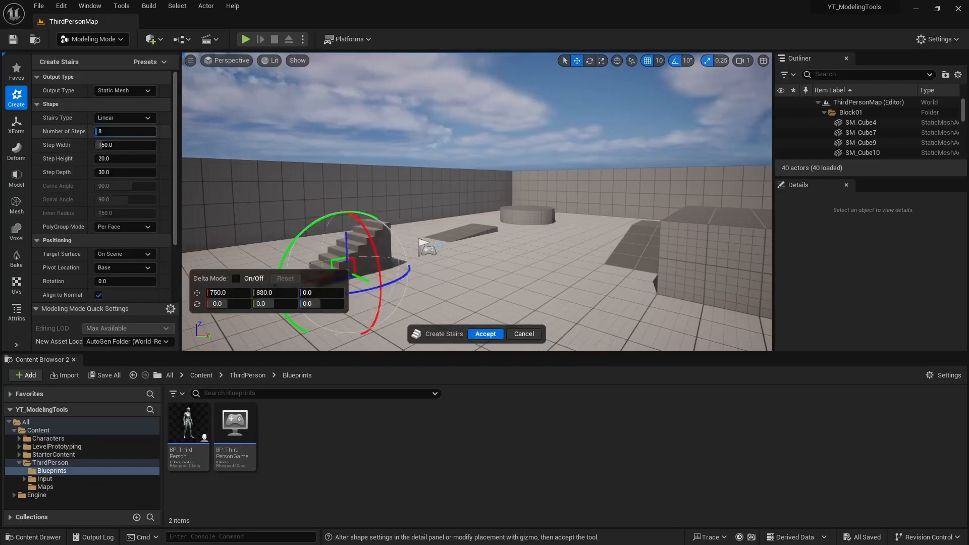
type("21")
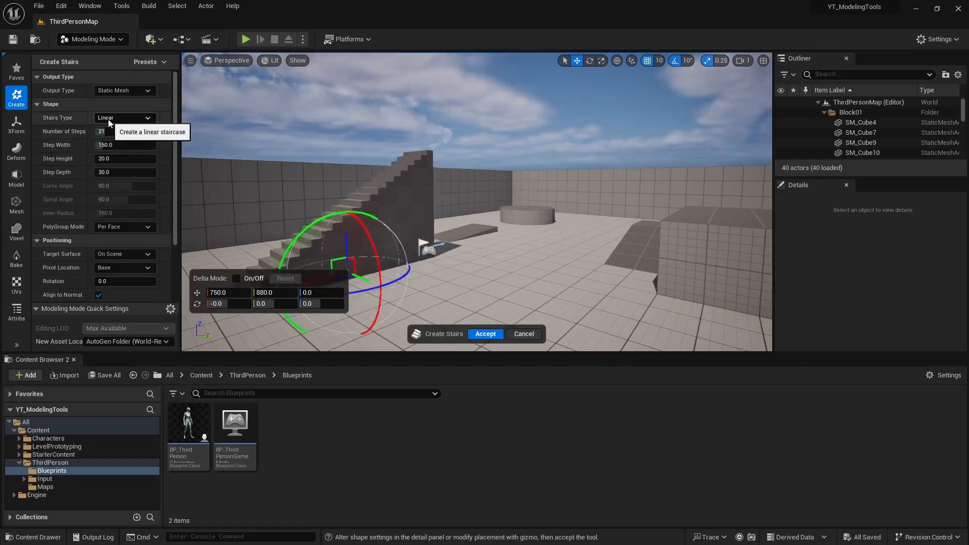
left_click(123, 117)
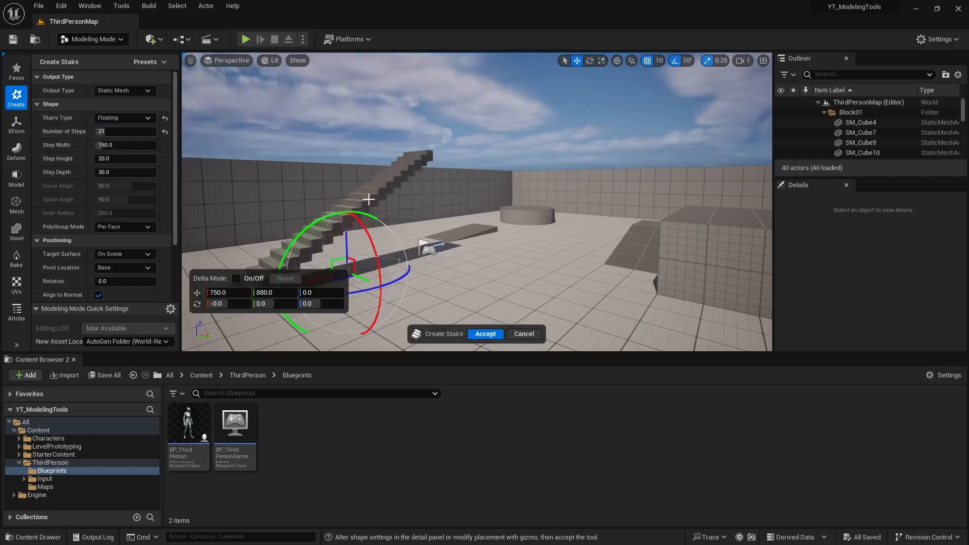
left_click(123, 117)
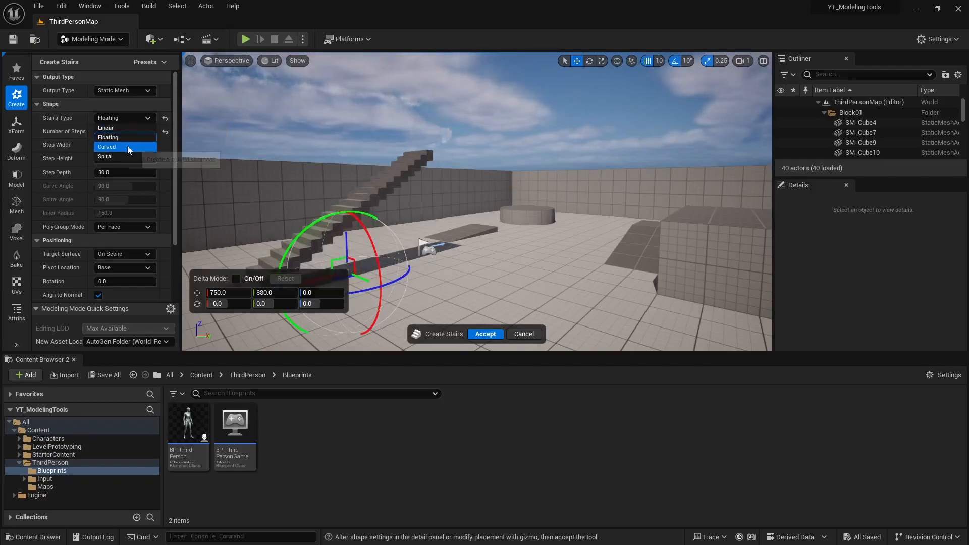
left_click(106, 146)
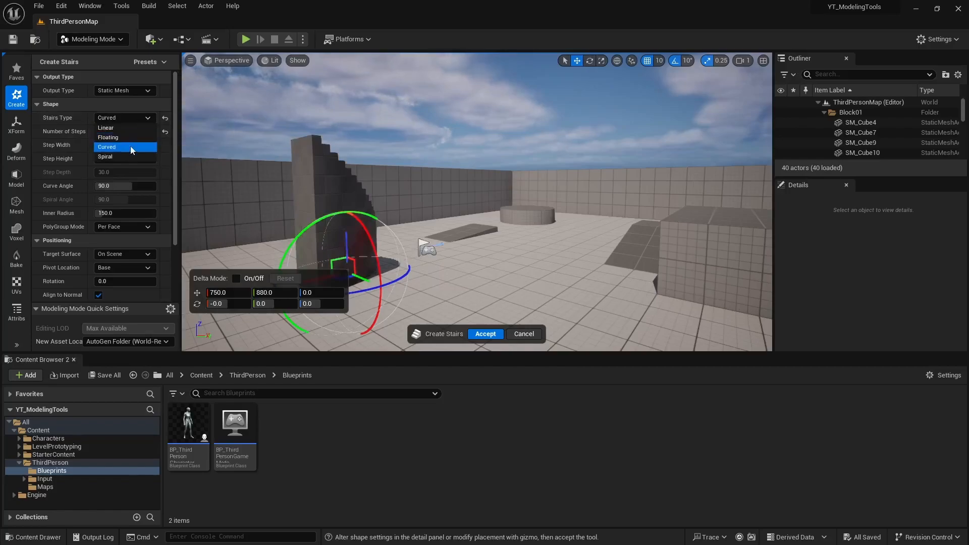
left_click(105, 157)
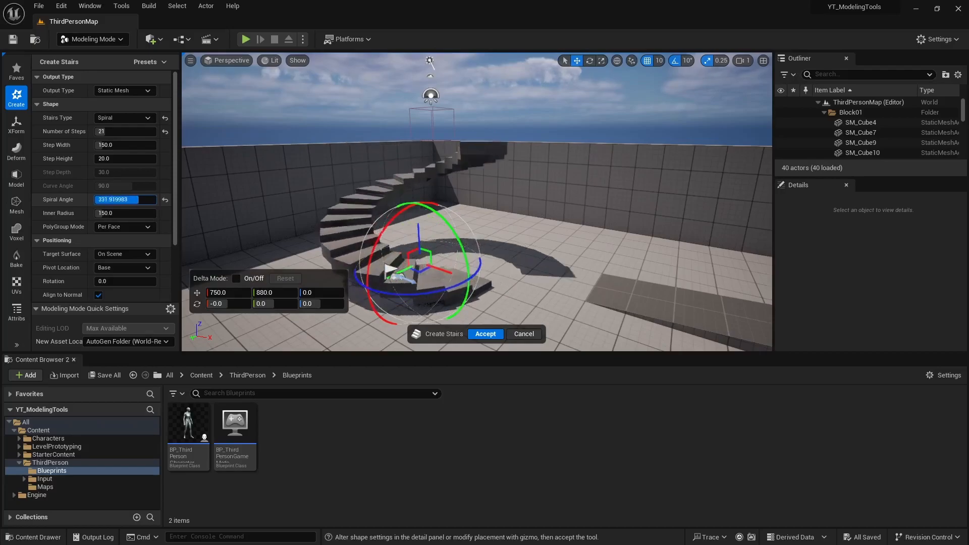
Step: Give the spiral stairs a 51.968 spiral angle and 27.992 step height
type("51.968002")
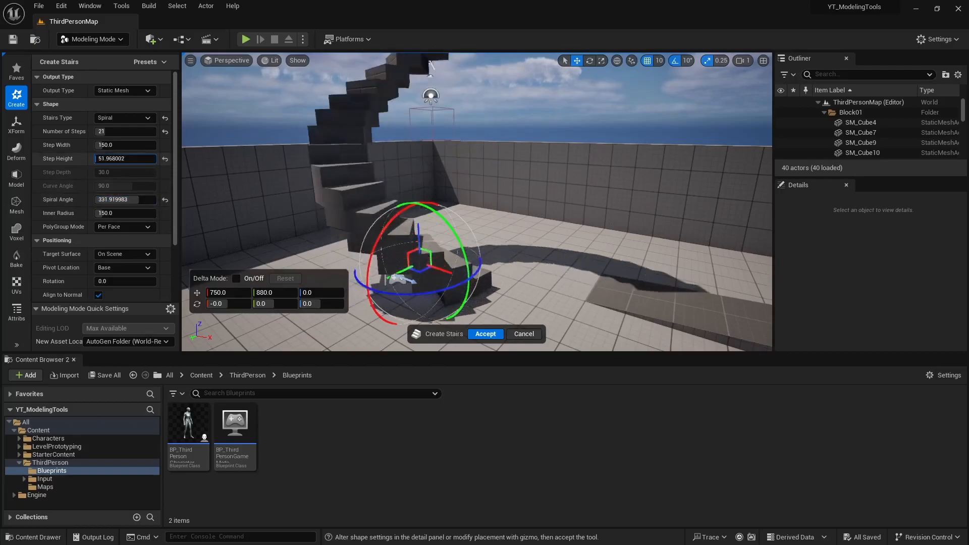
type("27.992001")
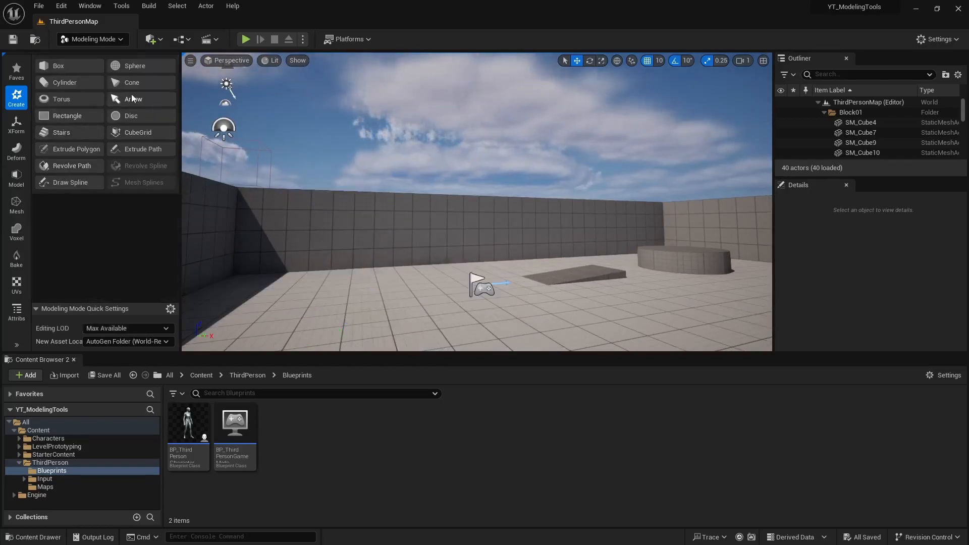
mouse_move(137, 133)
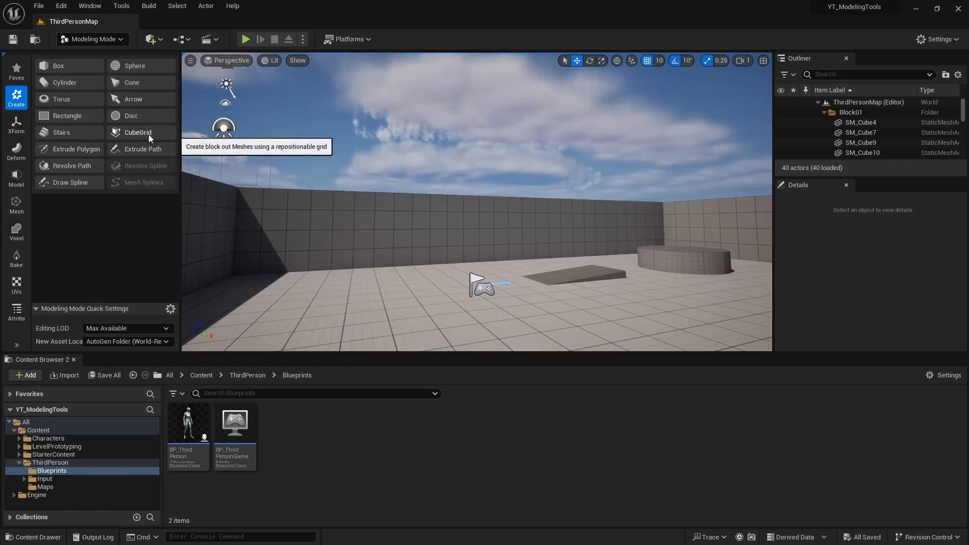
mouse_move(29, 127)
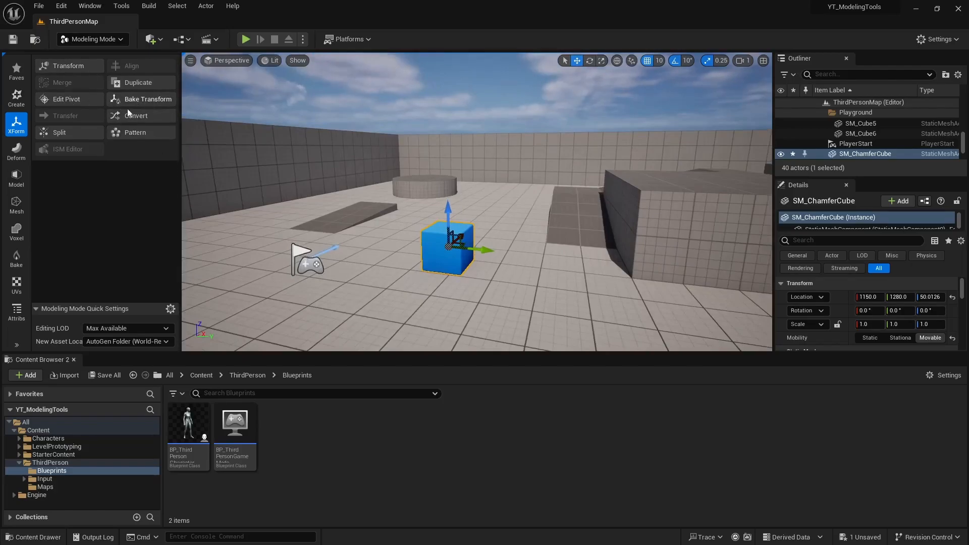
mouse_move(134, 132)
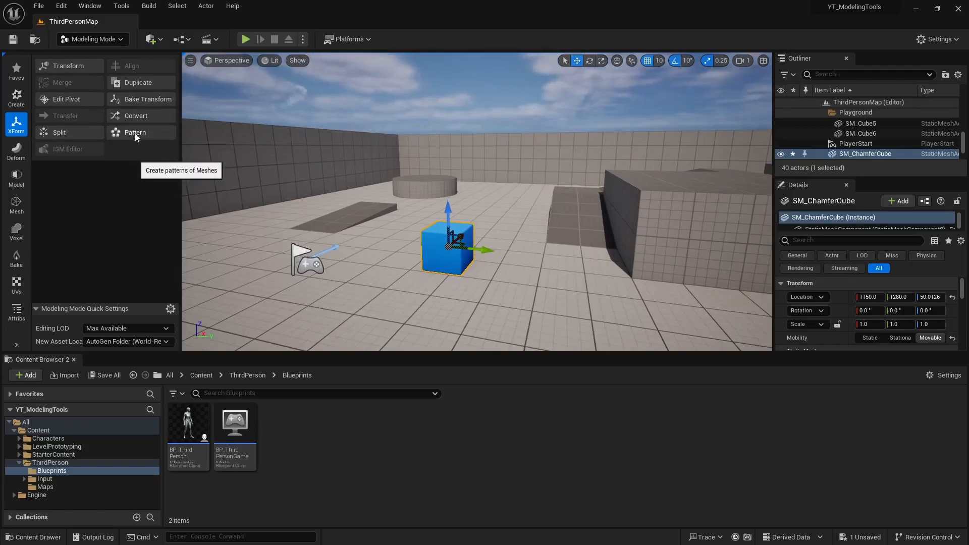
left_click(134, 132)
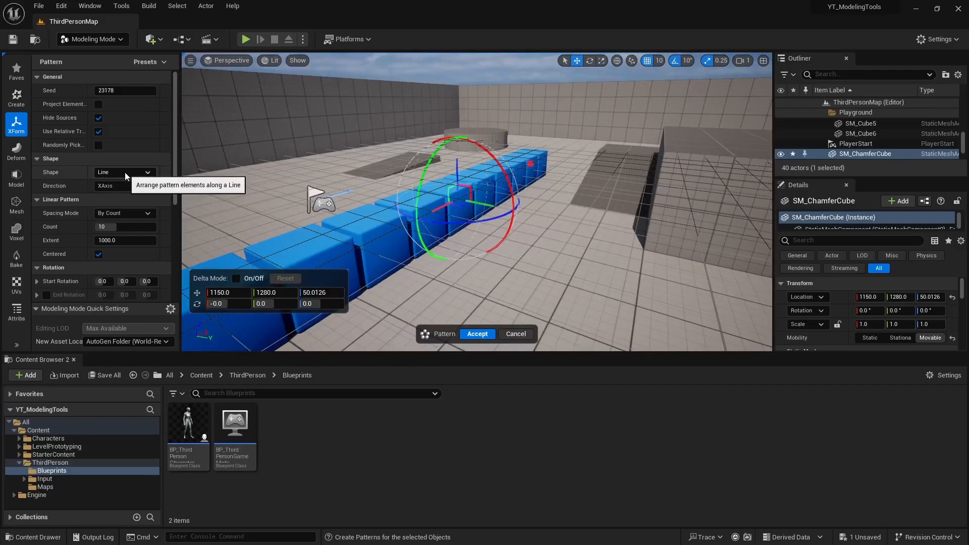
left_click(123, 171)
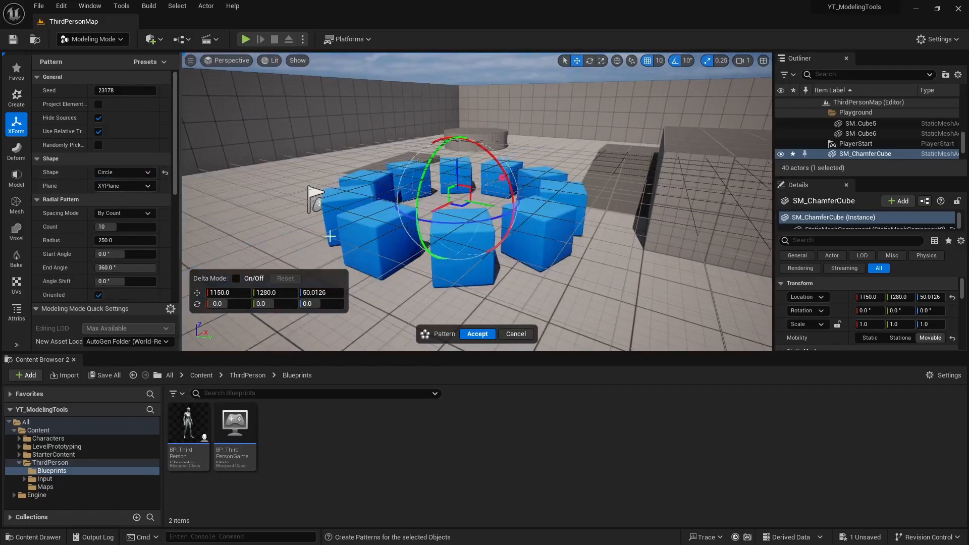
type("15")
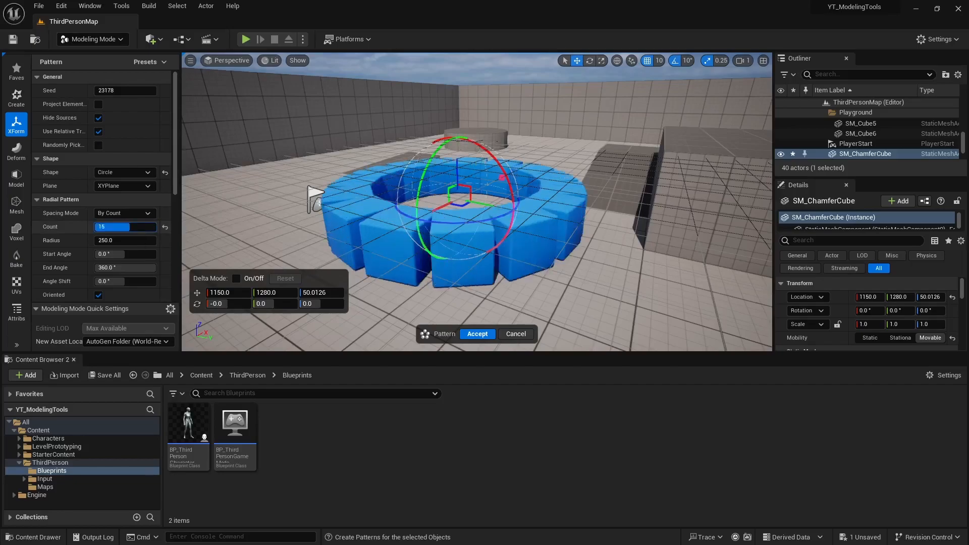
type("8")
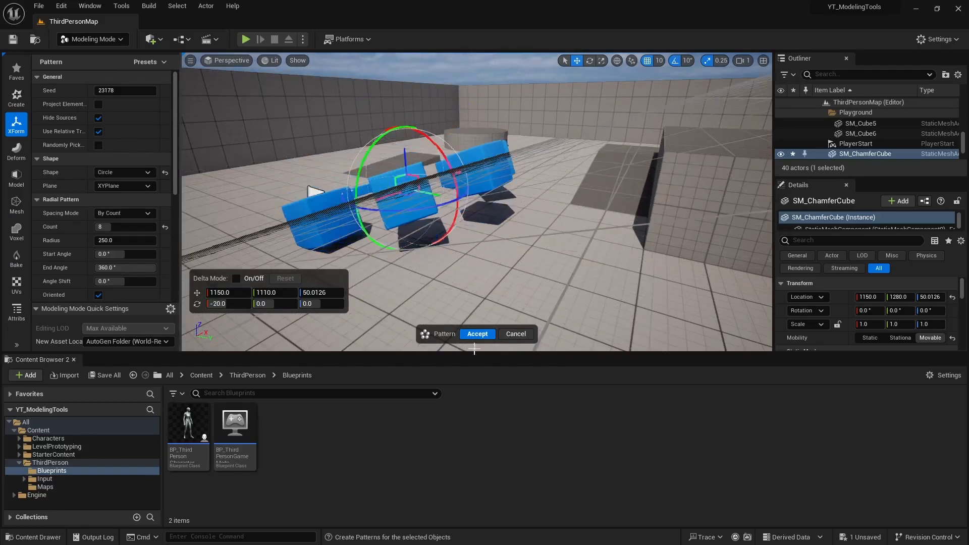
left_click(476, 334)
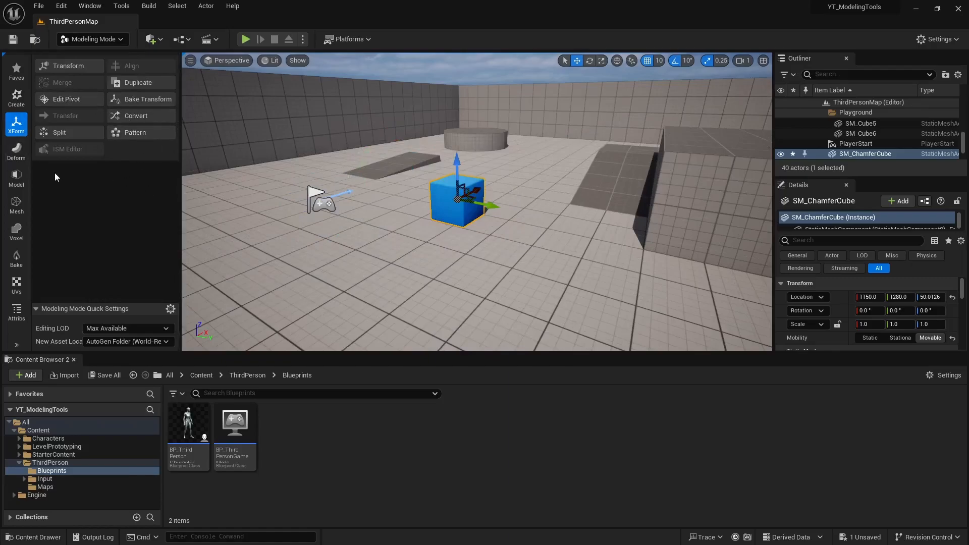
Step: Displace the cube with Sine Wave, Constant and Random Noise, ending on Texture2D Map
left_click(15, 150)
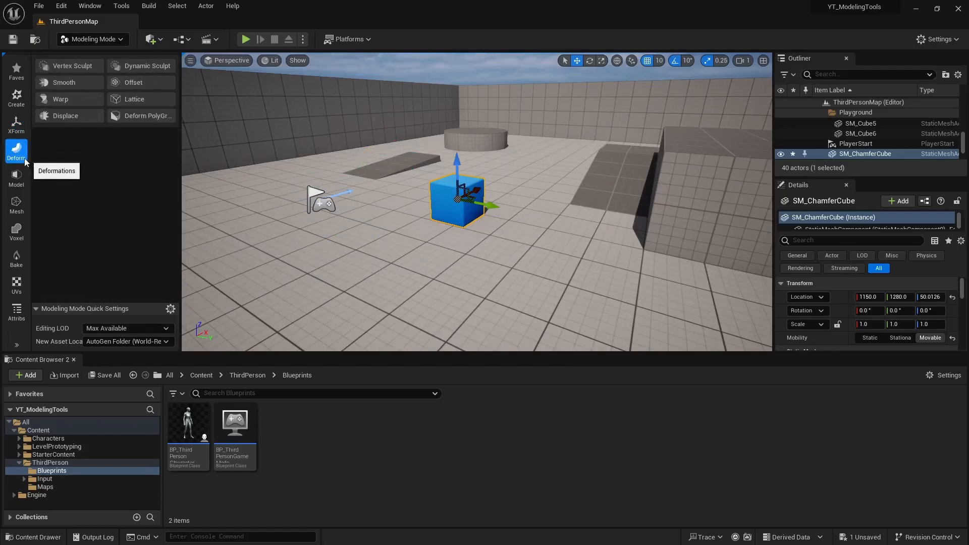
left_click(64, 115)
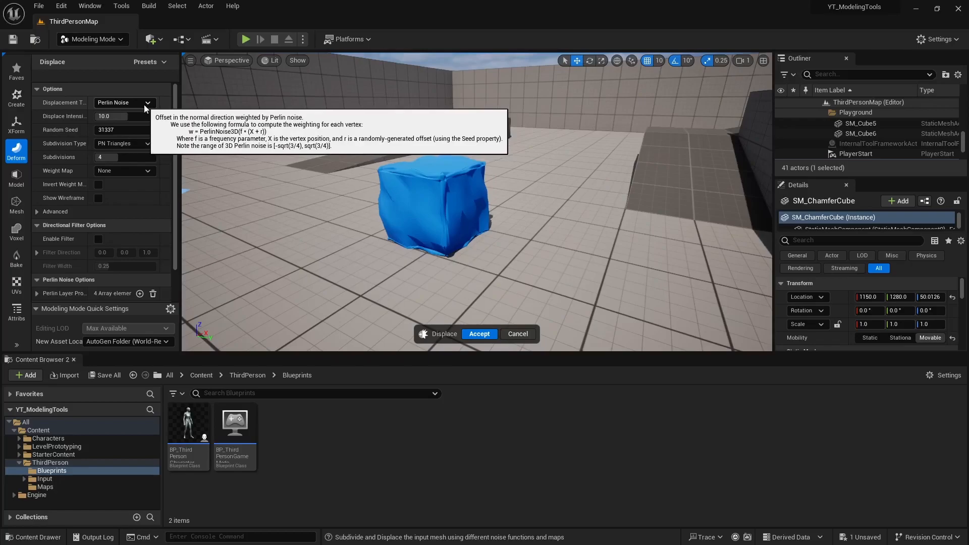
left_click(123, 103)
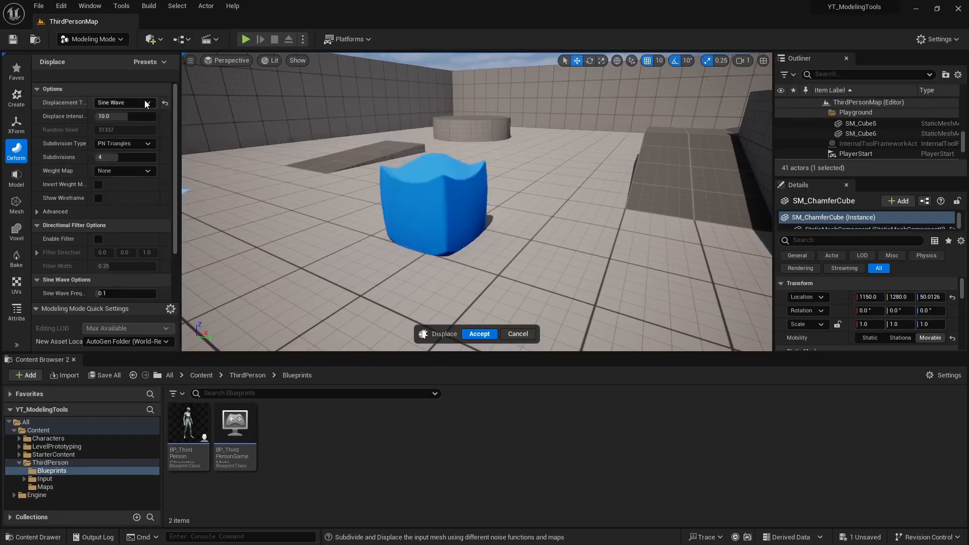
left_click(123, 102)
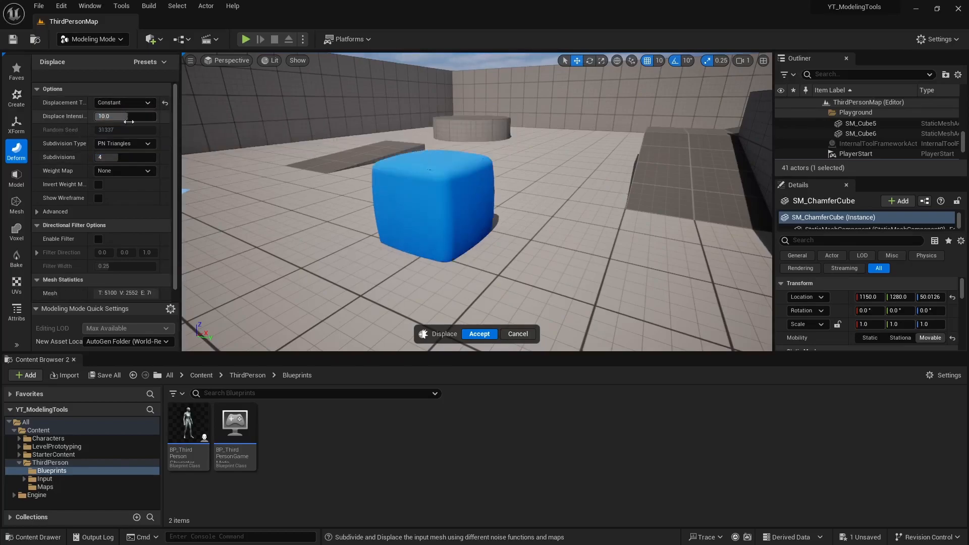
left_click(123, 103)
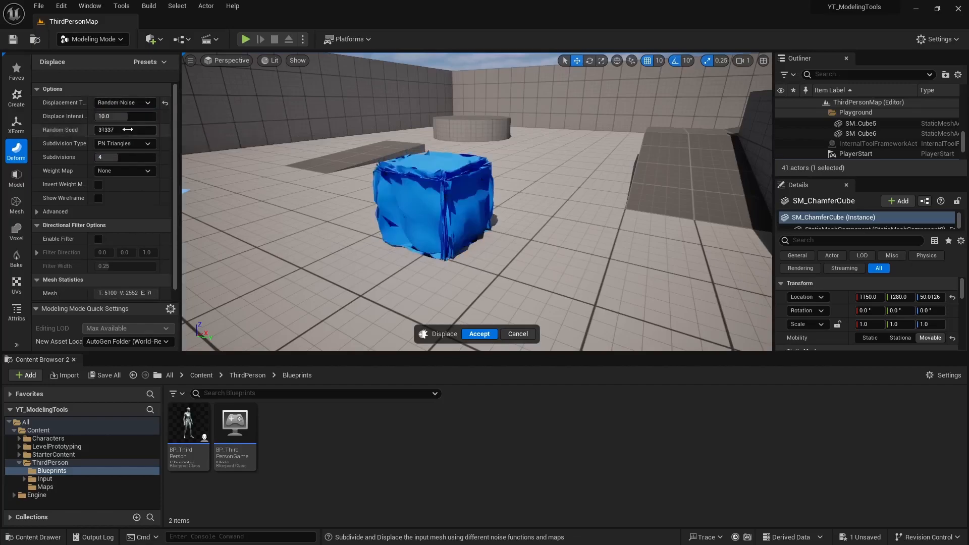
left_click(123, 103)
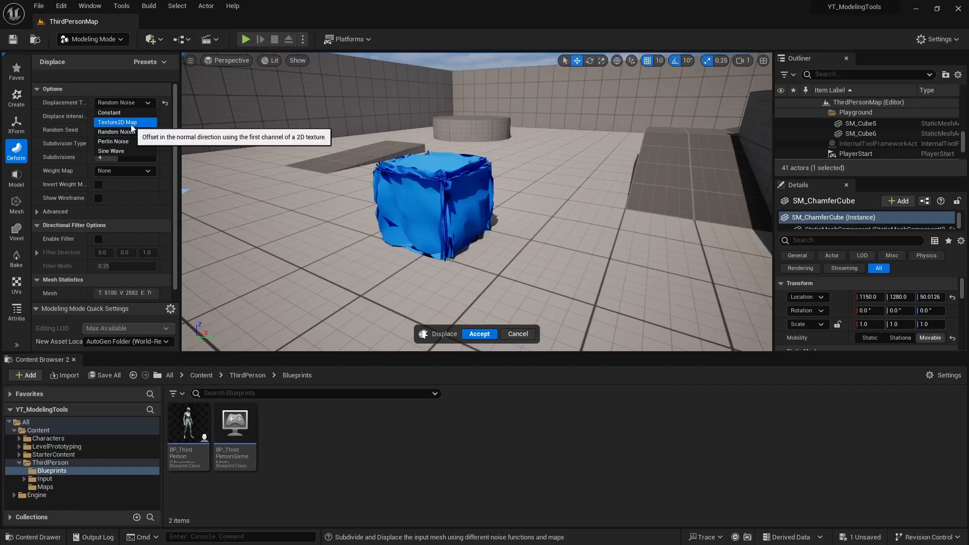
left_click(117, 122)
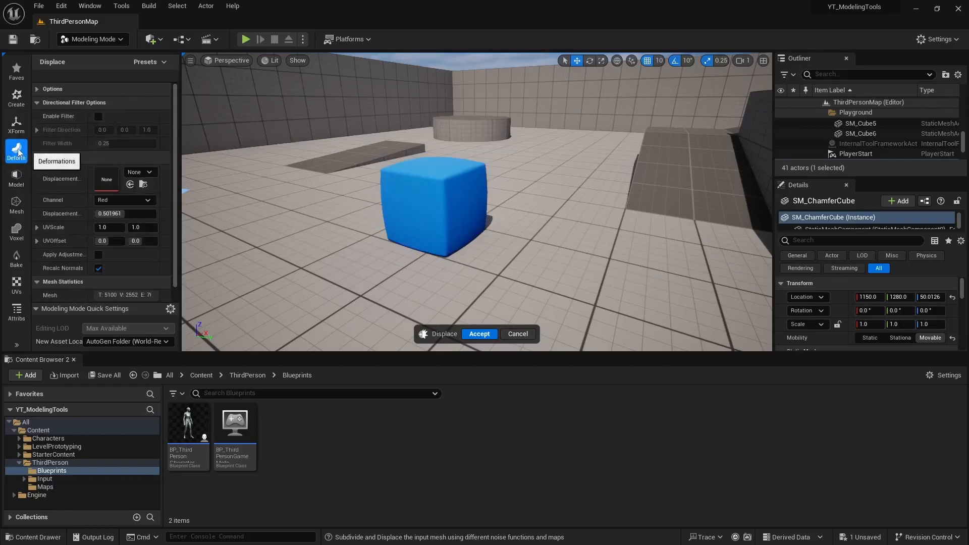
Step: Cancel Displace, preview a Twist warp on the cube, then cancel it too
left_click(479, 334)
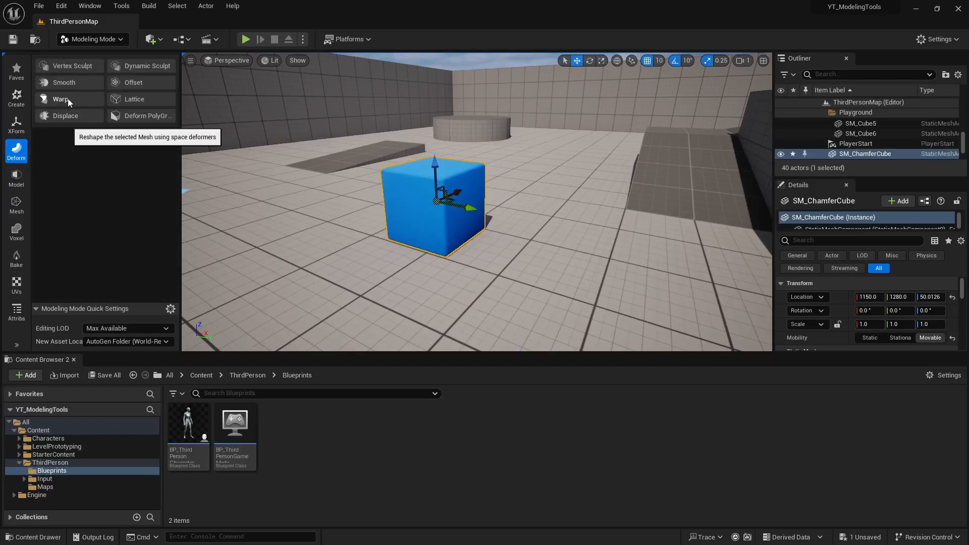
left_click(60, 99)
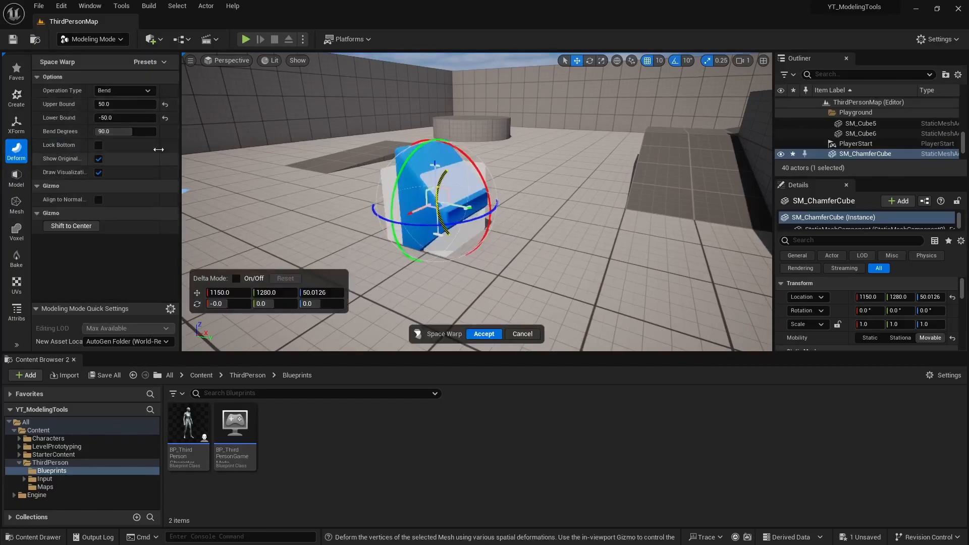
left_click(123, 90)
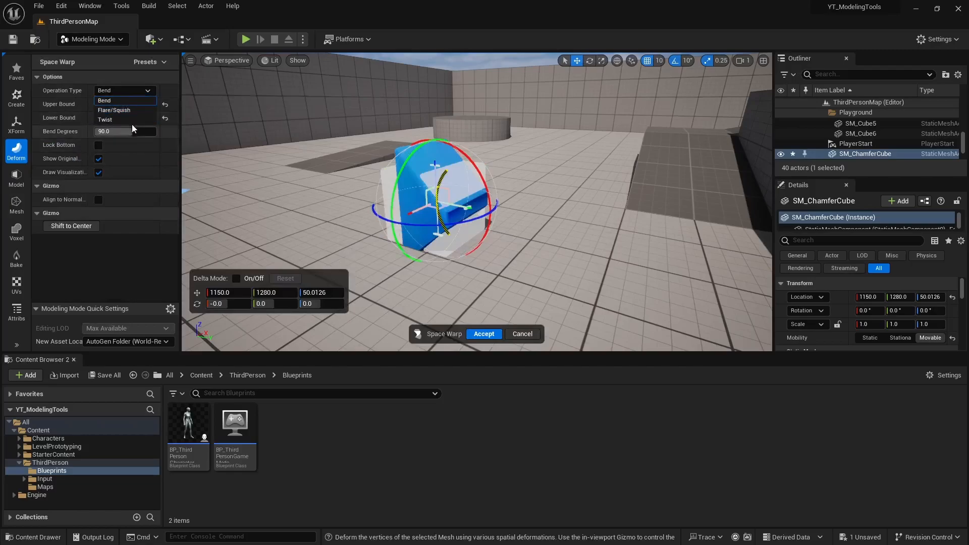
left_click(104, 119)
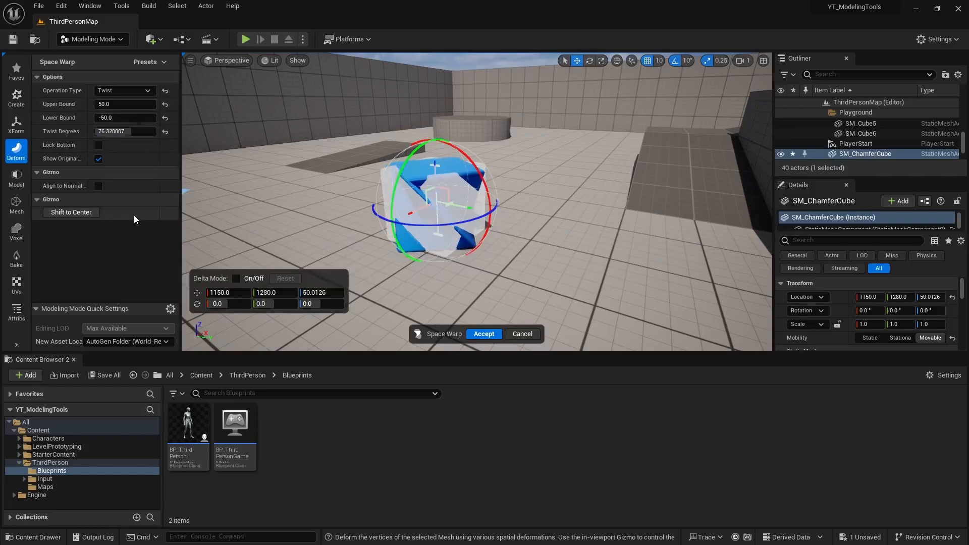
left_click(483, 334)
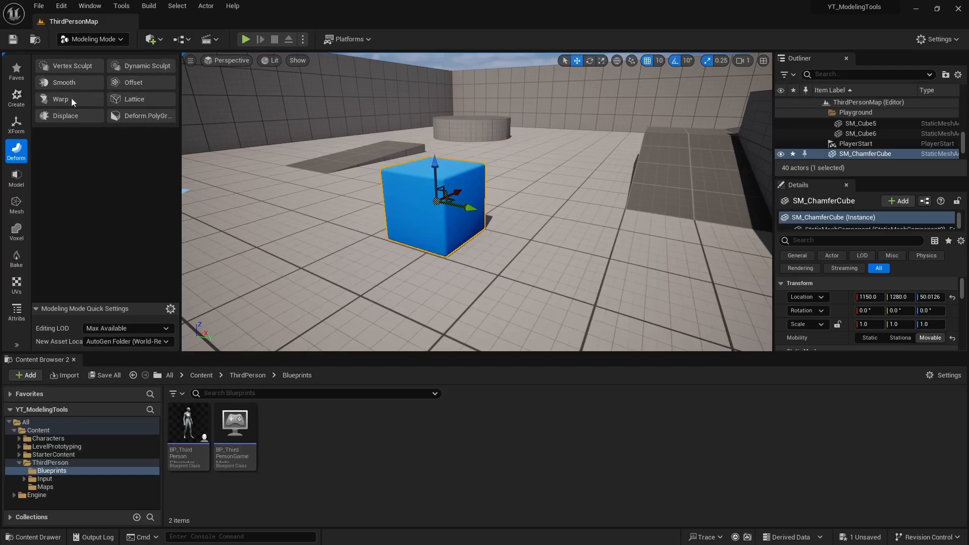
Step: Preview Mirror on the cube with the plane moved higher, then cancel it
left_click(16, 177)
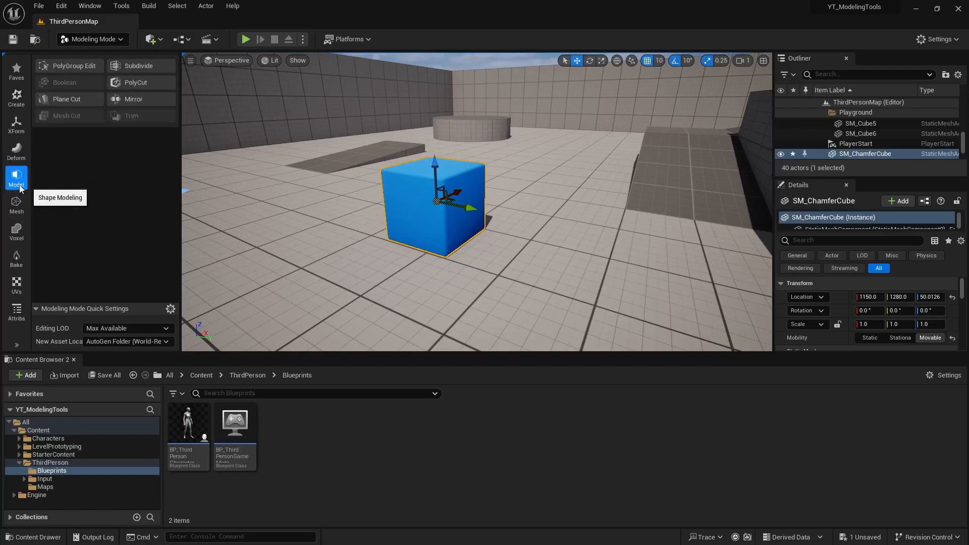
mouse_move(87, 88)
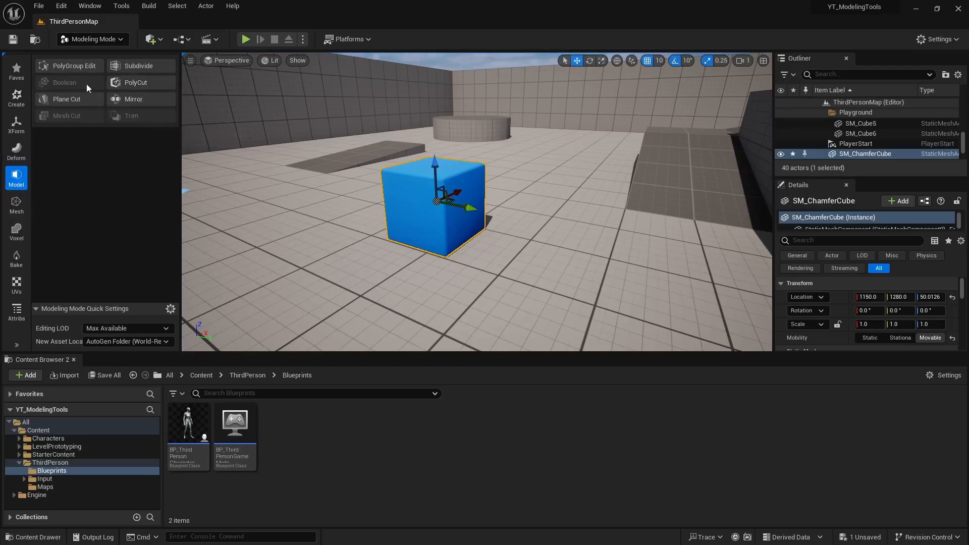
mouse_move(67, 99)
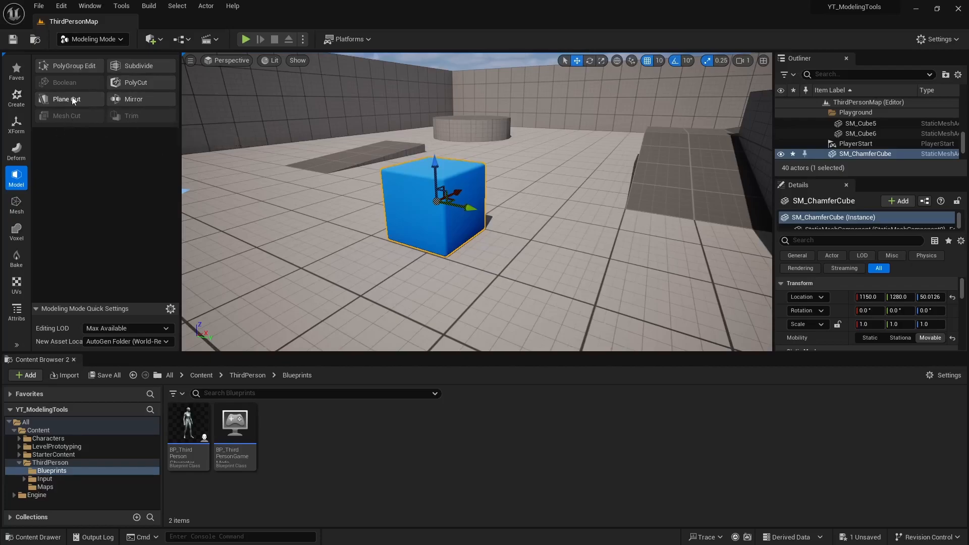
left_click(69, 99)
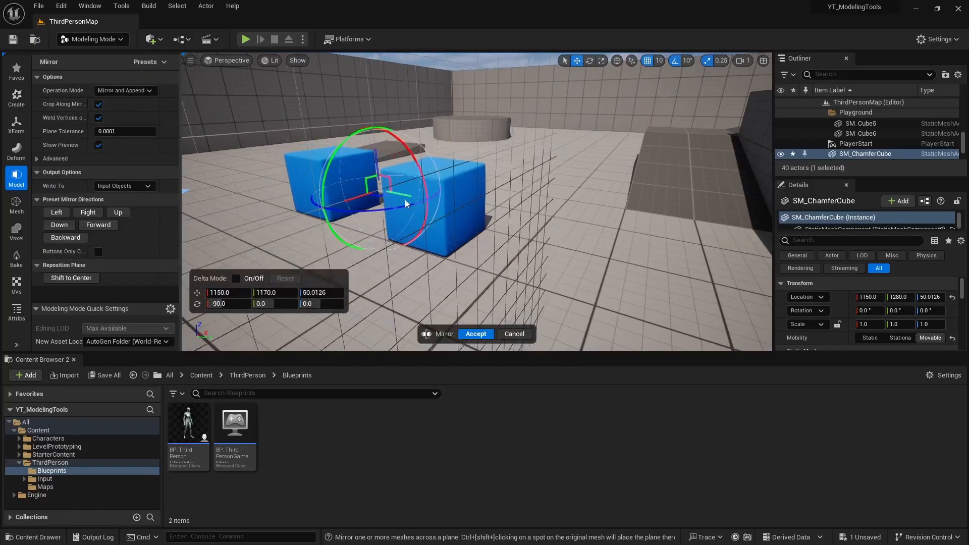
left_click_drag(405, 204, 427, 214)
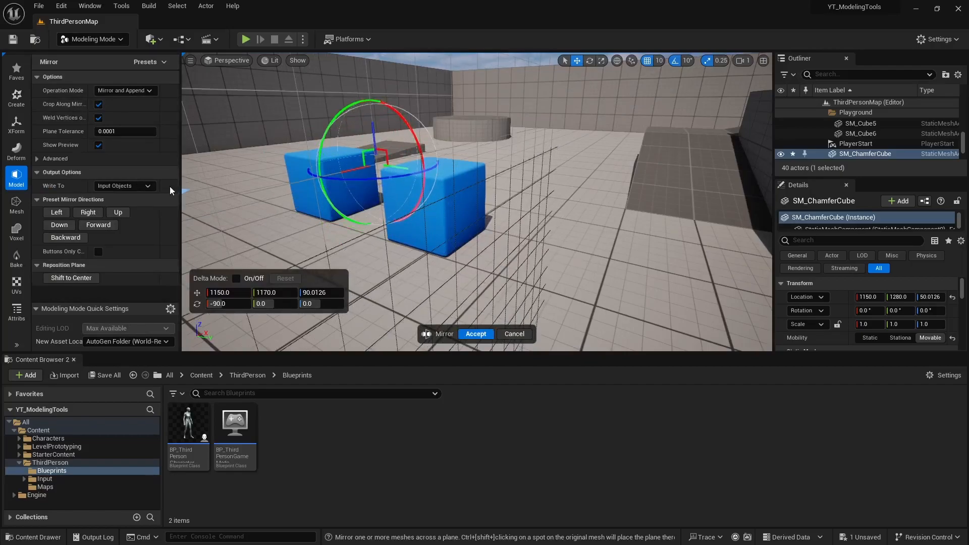
left_click(475, 334)
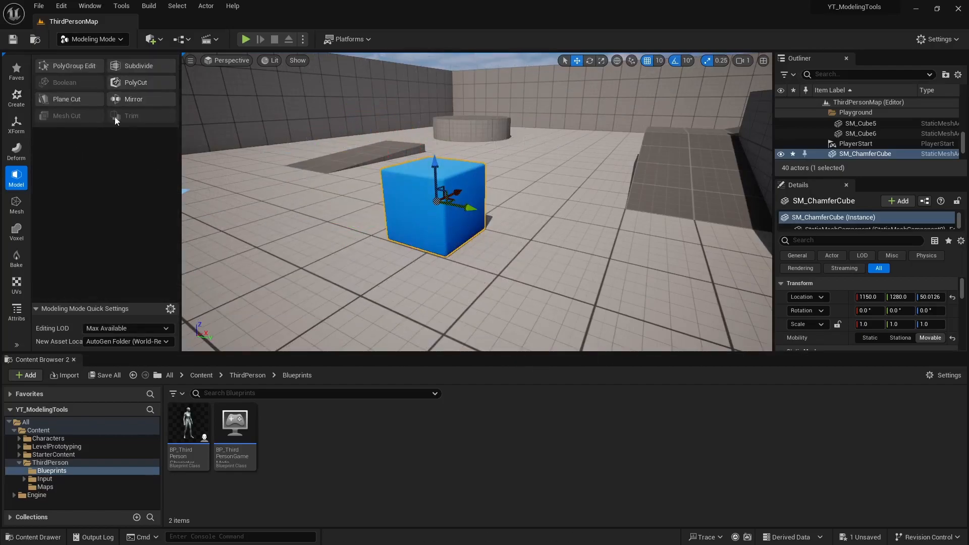
Step: Show the Mesh category tools for the chamfered cube
left_click(16, 207)
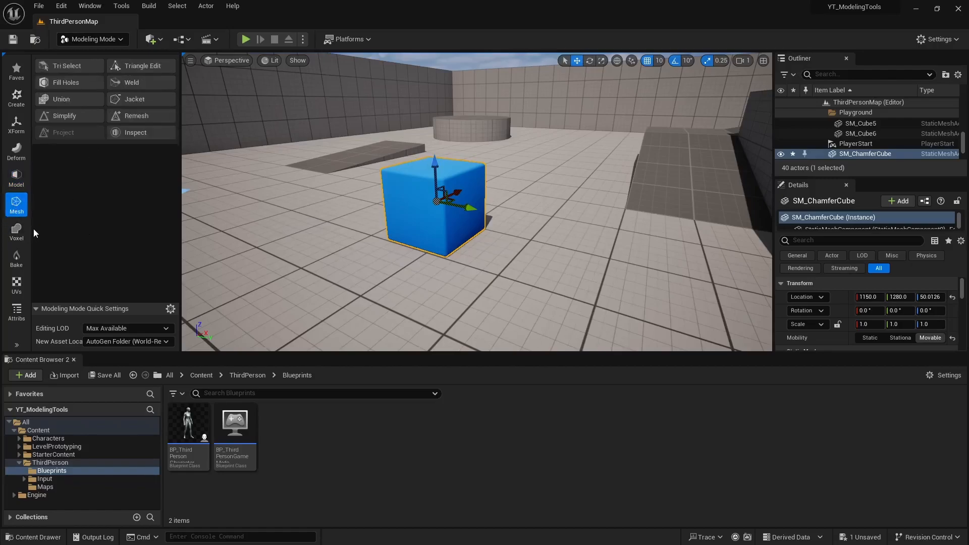
mouse_move(36, 220)
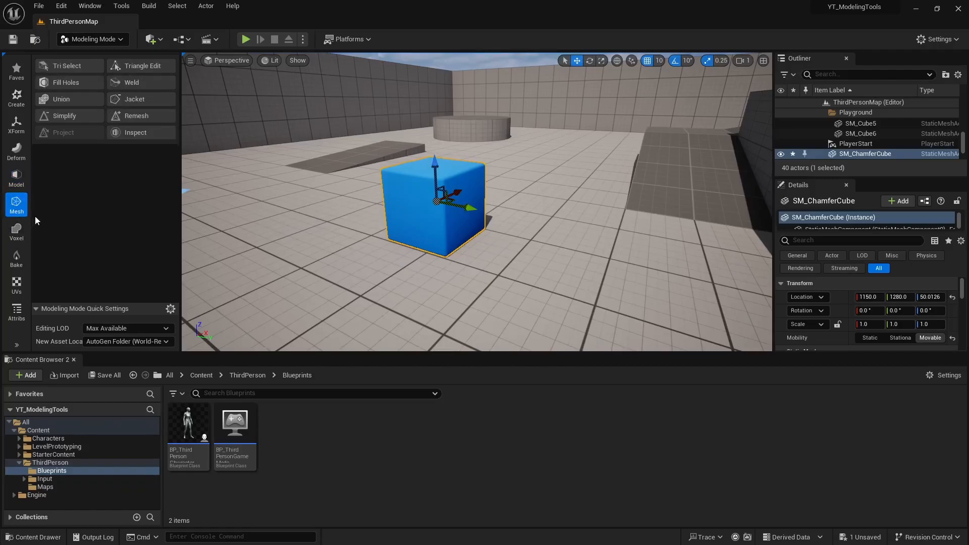
mouse_move(157, 115)
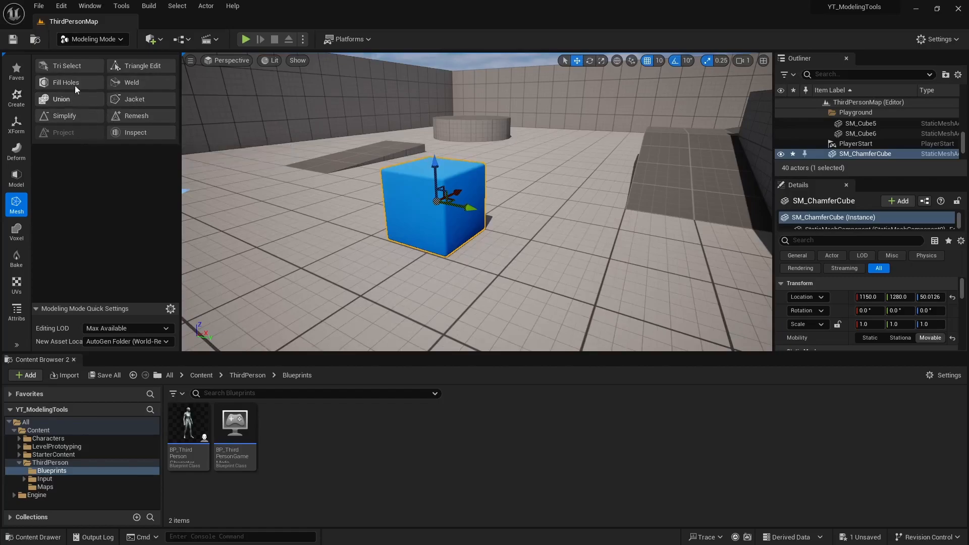
mouse_move(107, 192)
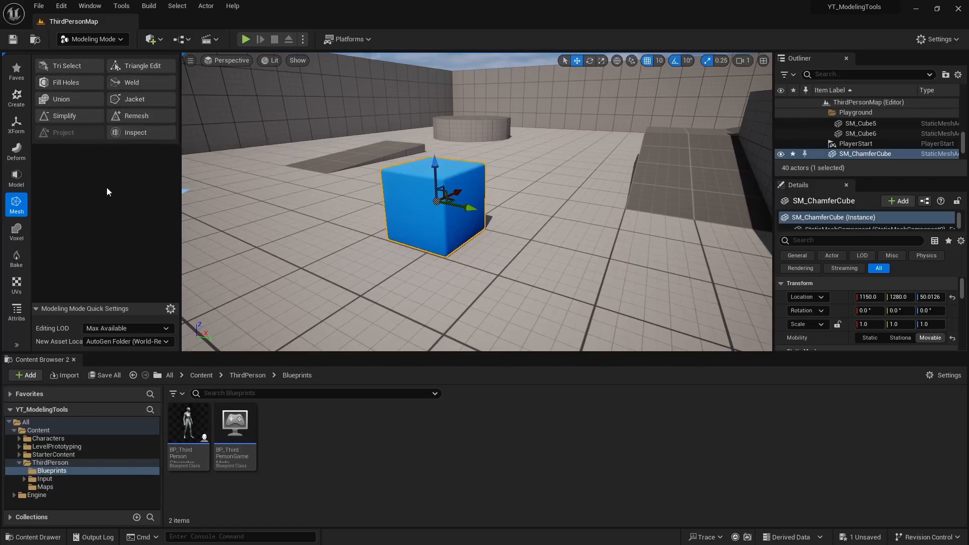
mouse_move(16, 230)
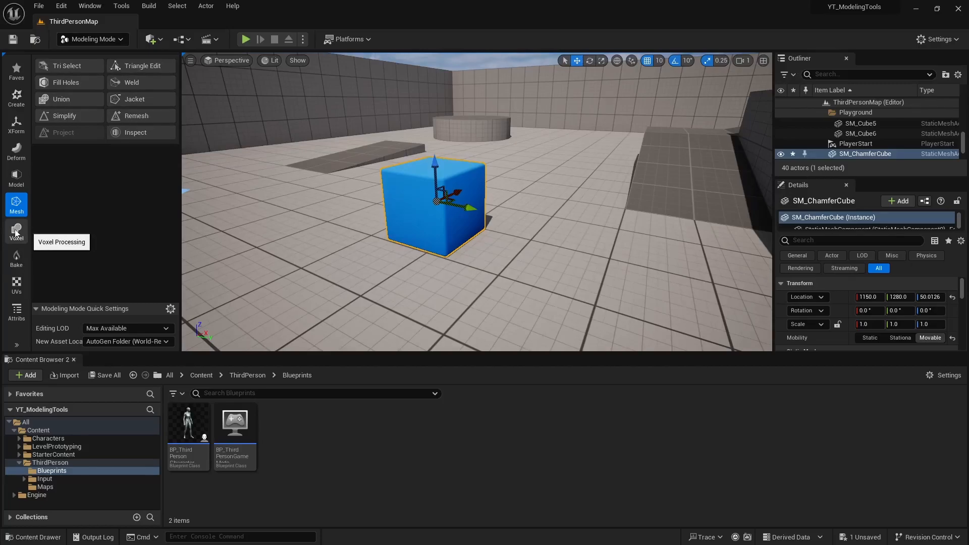
Step: Preview a Voxel Wrap of the cube at Voxel Count 8, then cancel it
left_click(16, 230)
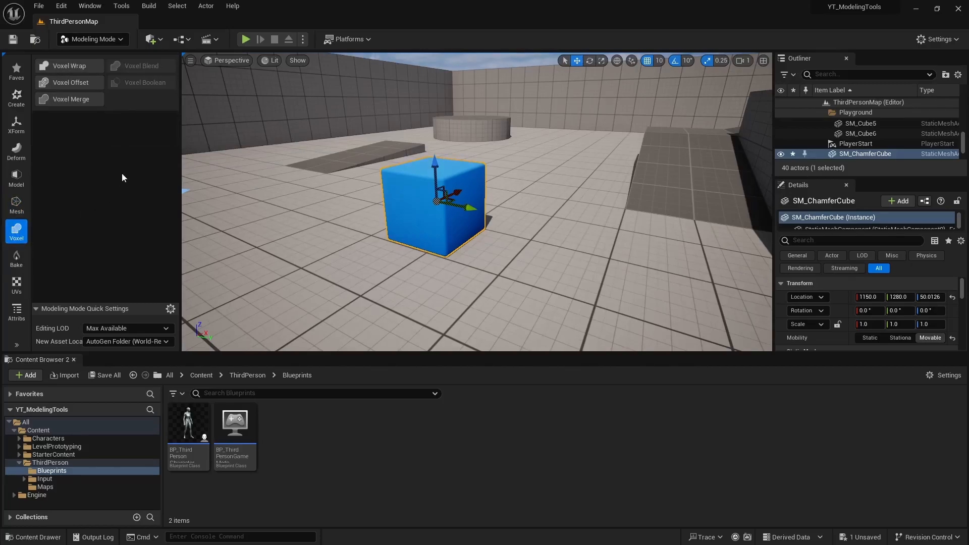
mouse_move(71, 66)
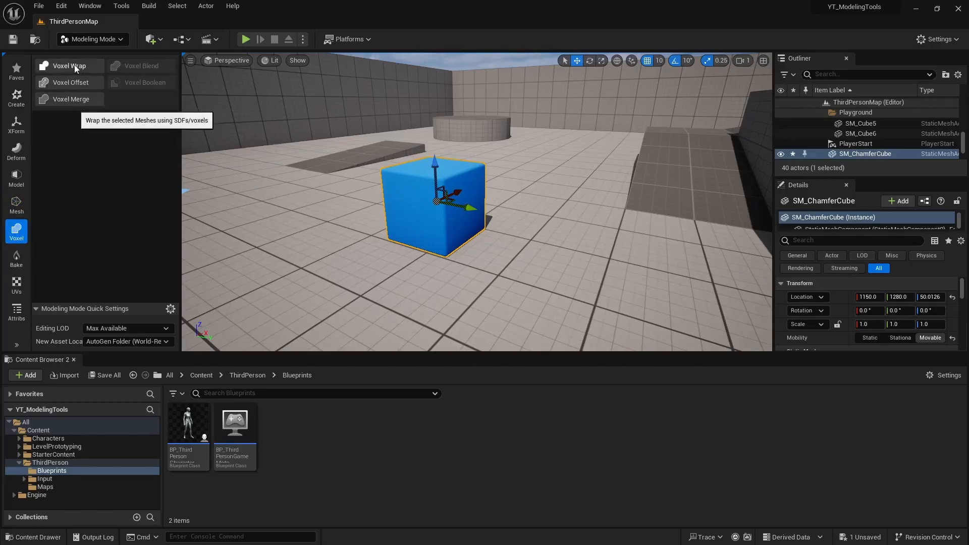
left_click(69, 66)
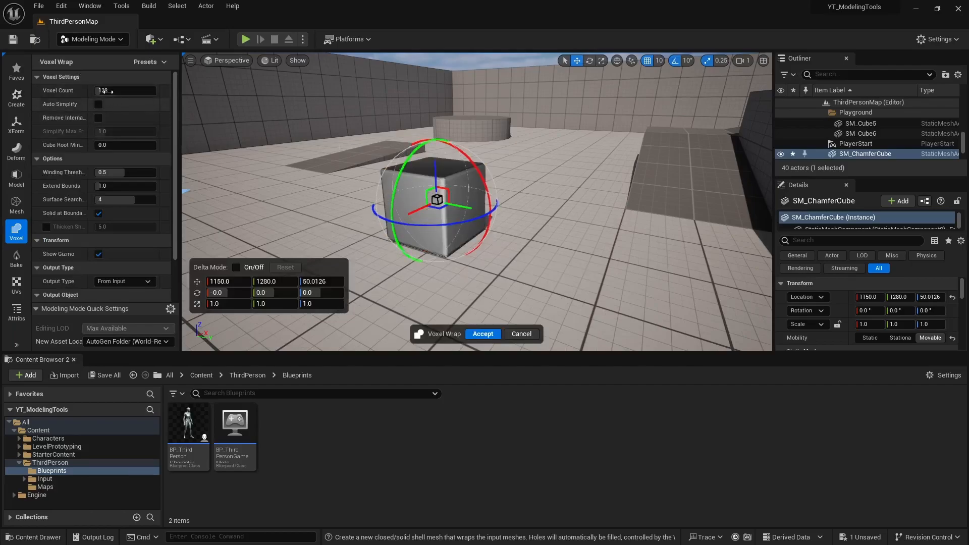
type("8")
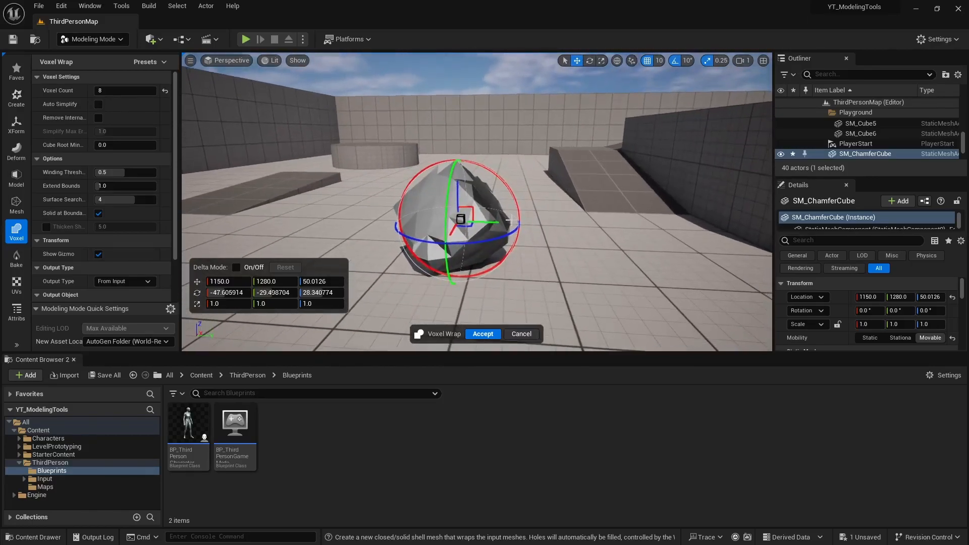
left_click(482, 334)
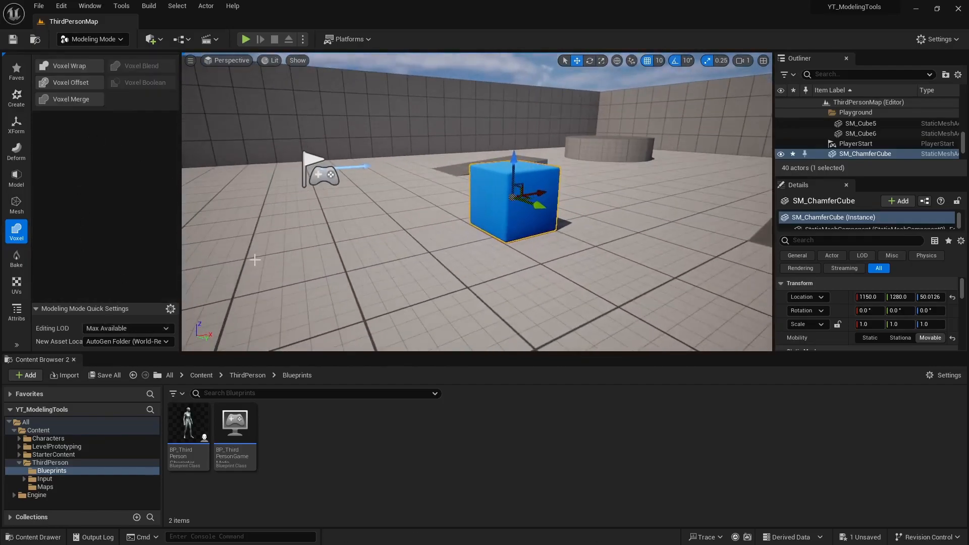
Step: View SM_ChamferCube's layout in the UV Editor, then close the editor
left_click(15, 285)
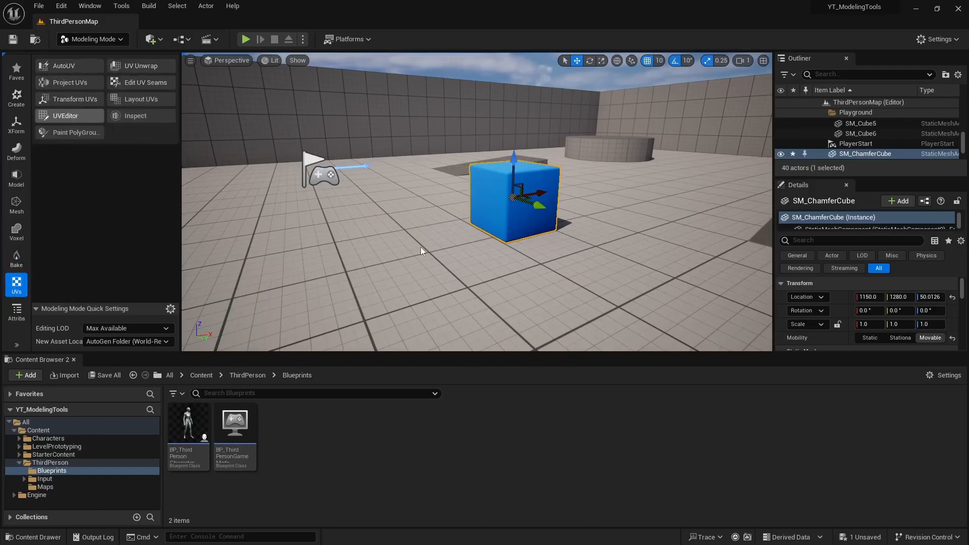
left_click(65, 115)
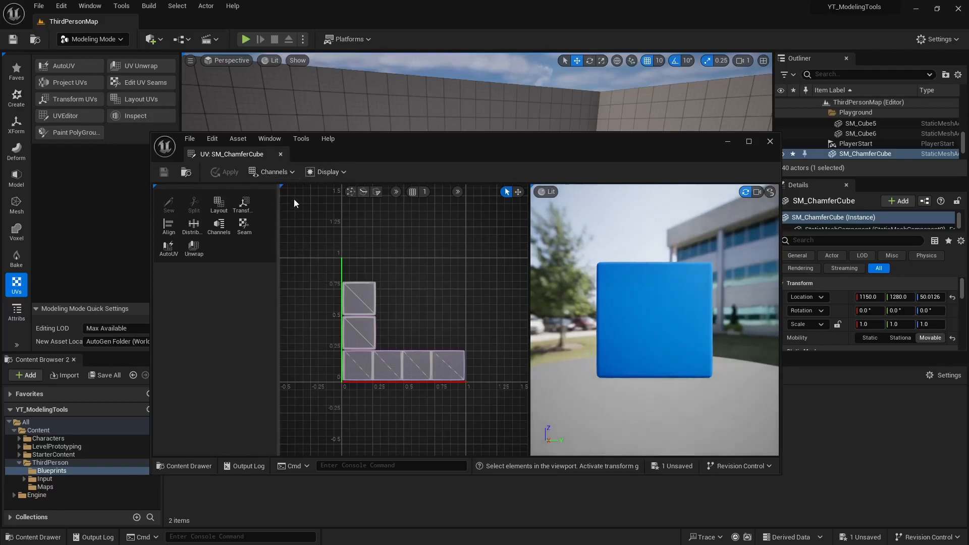
mouse_move(281, 153)
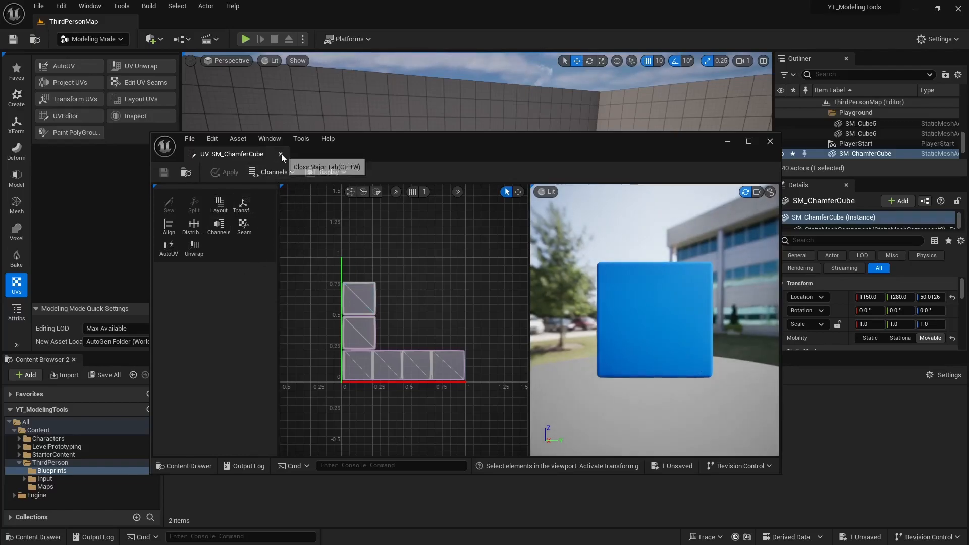
left_click(280, 154)
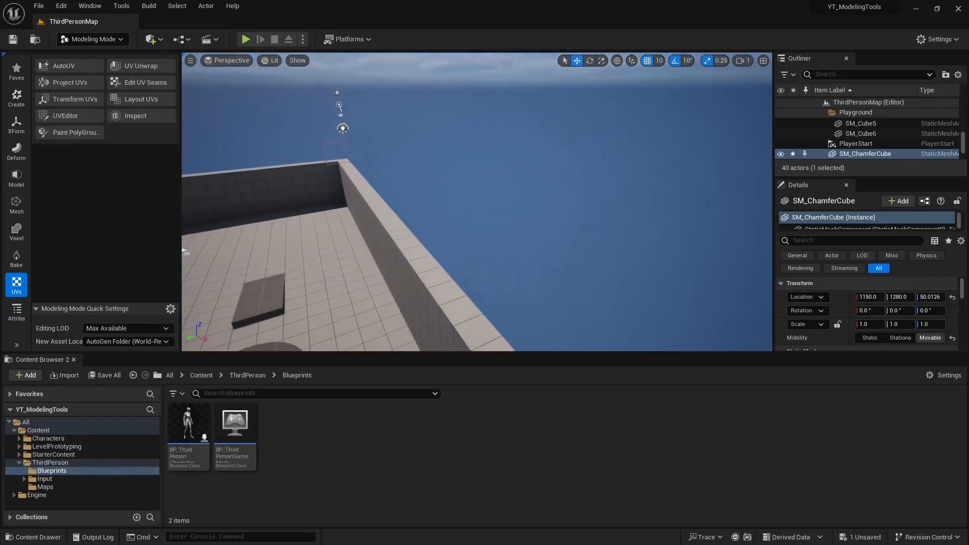
Step: Show the Create shape tools with the cube deselected
left_click(15, 95)
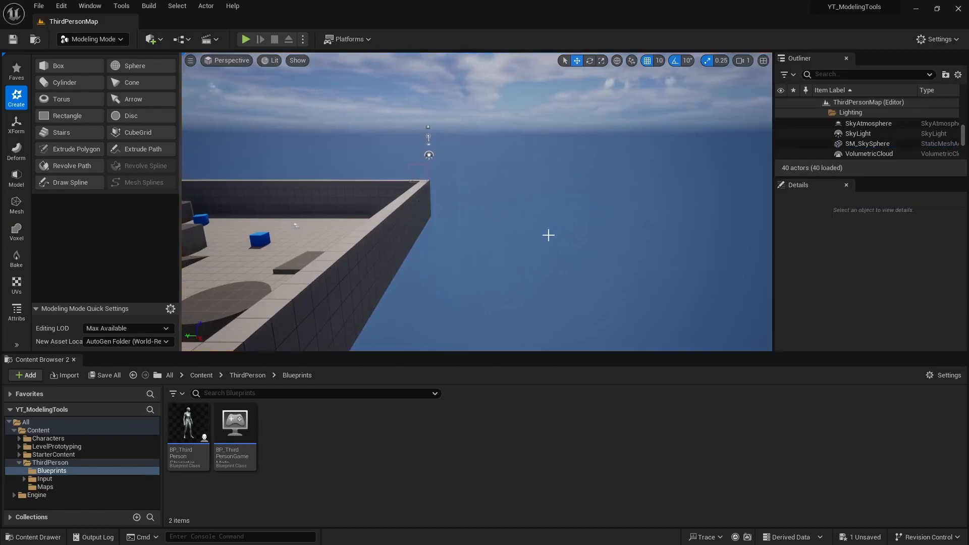
mouse_move(138, 127)
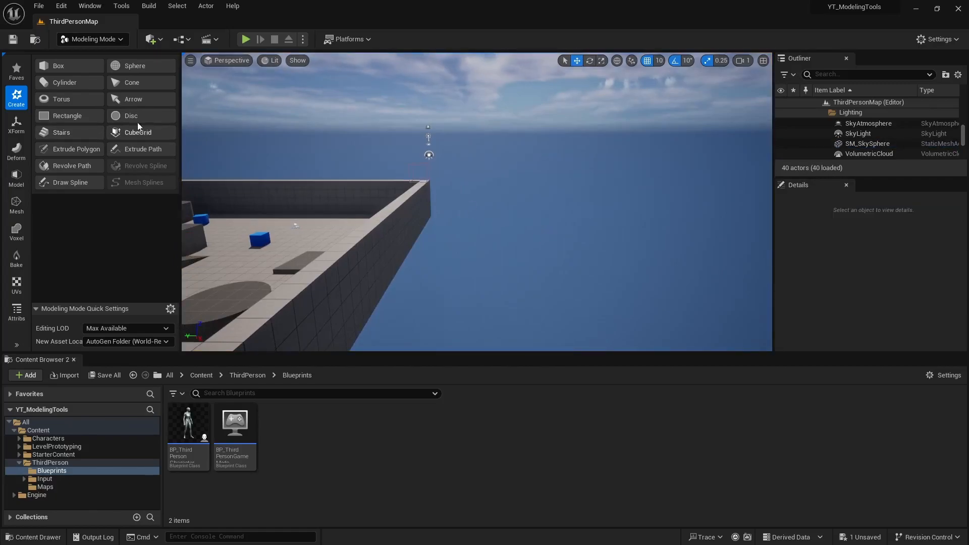
left_click(137, 131)
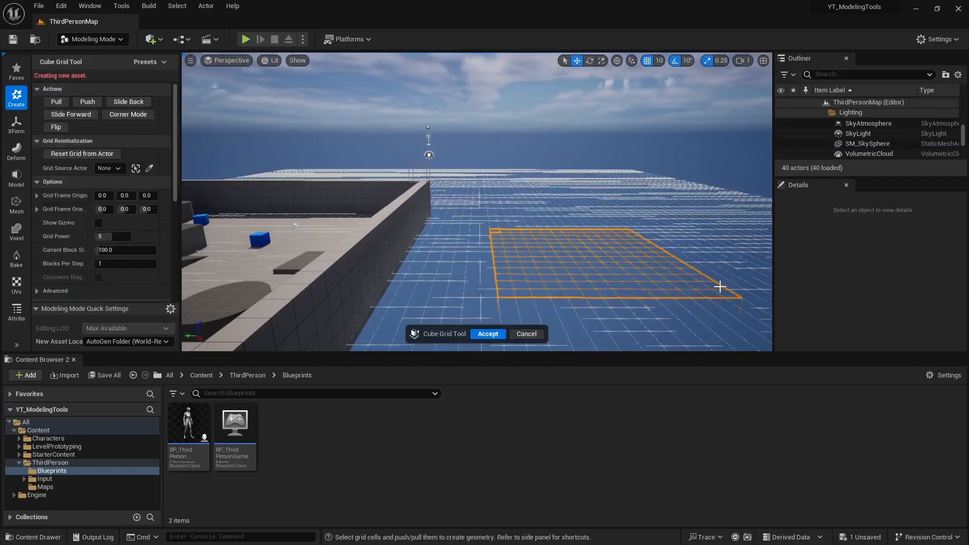
mouse_move(525, 333)
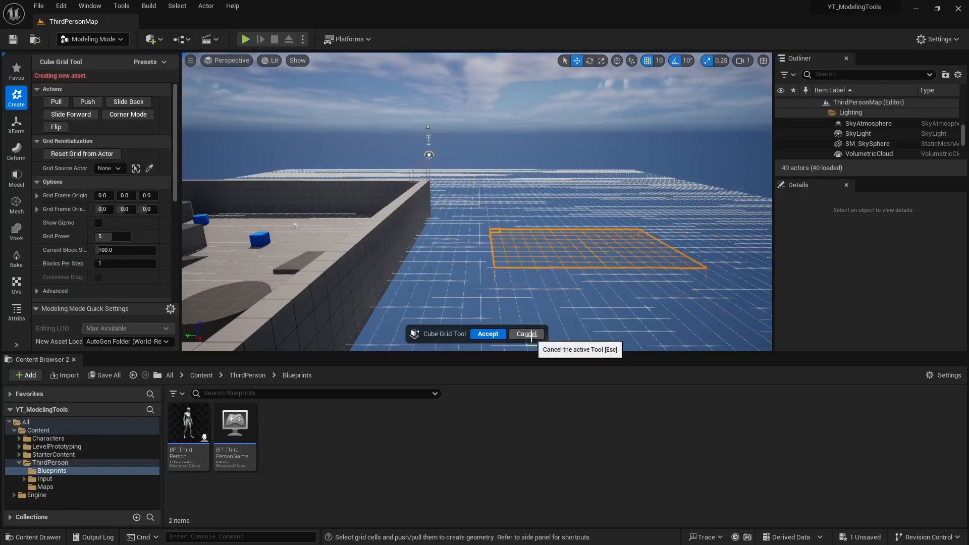
left_click(486, 334)
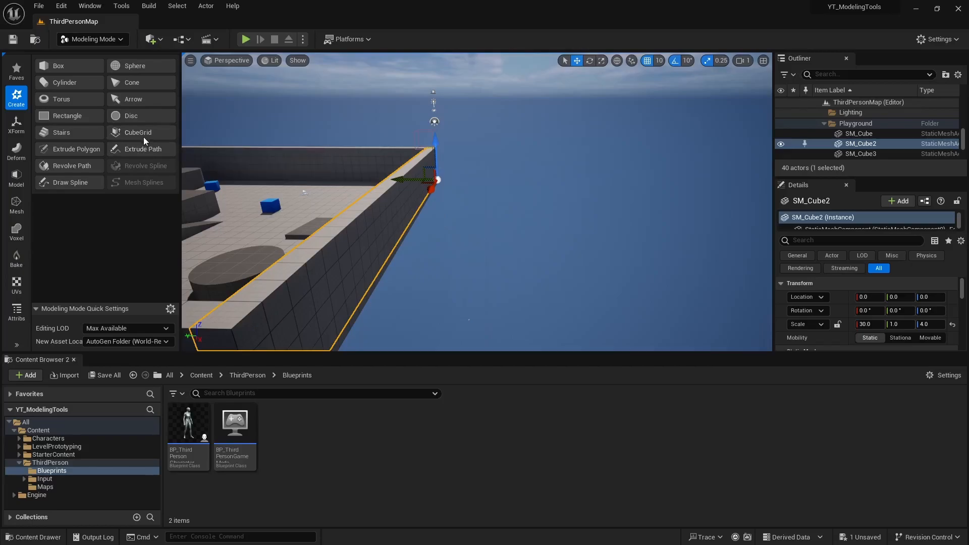
left_click(138, 132)
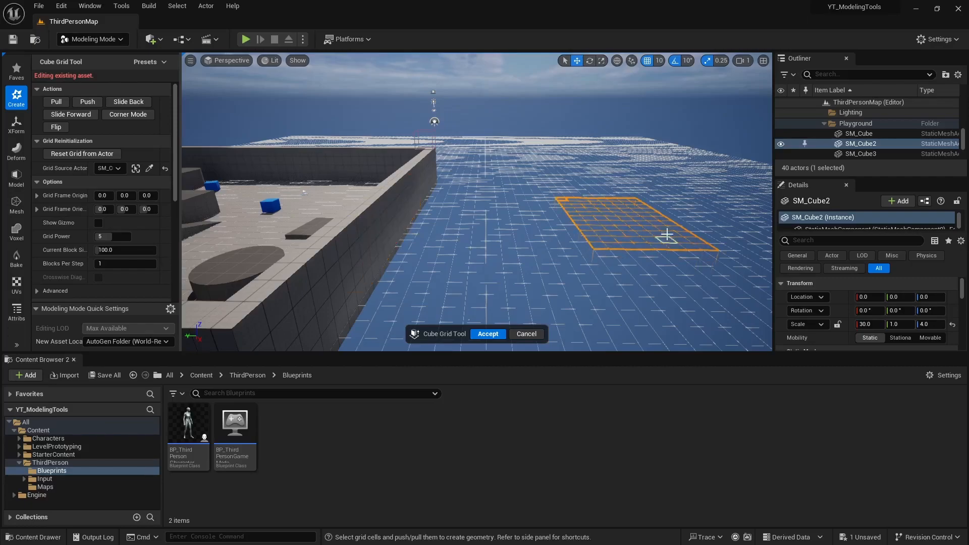
left_click_drag(666, 235, 651, 190)
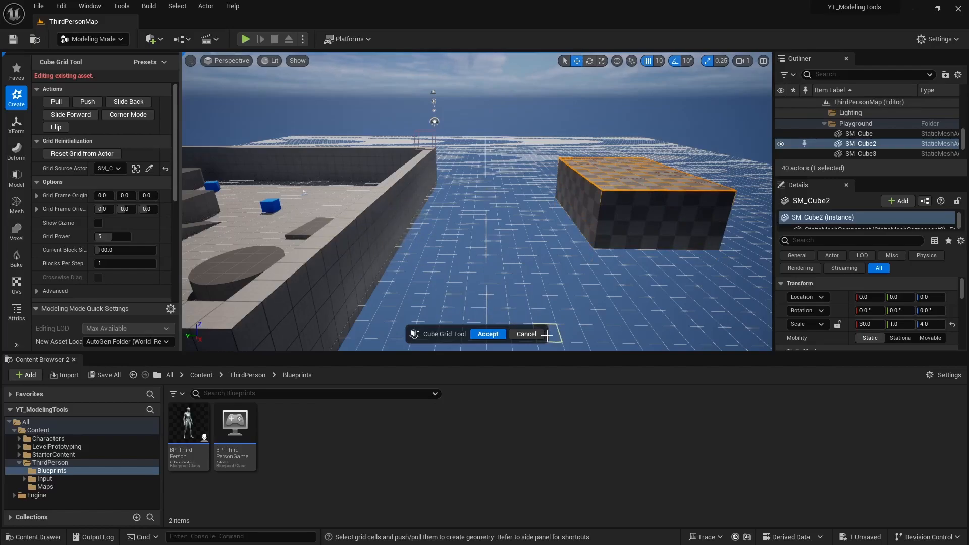
left_click(525, 334)
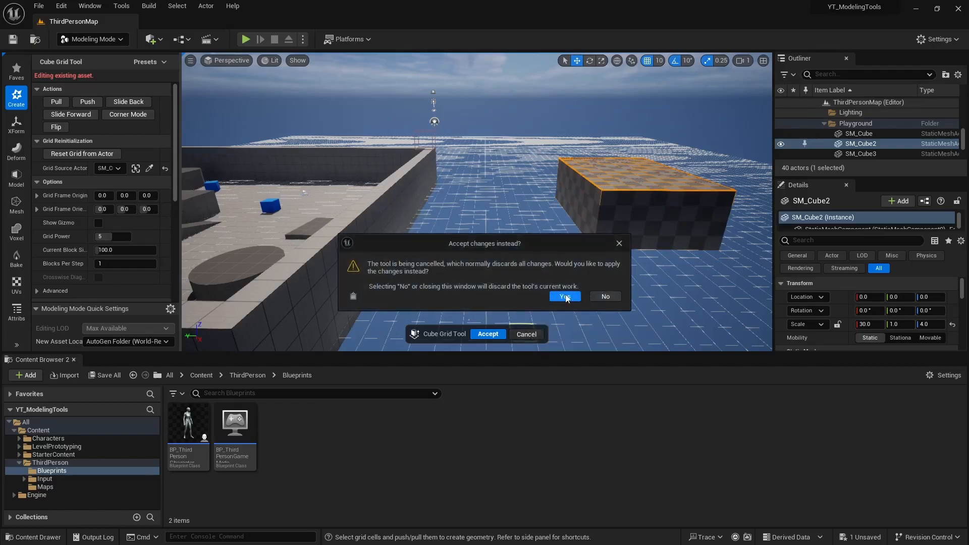
left_click(563, 295)
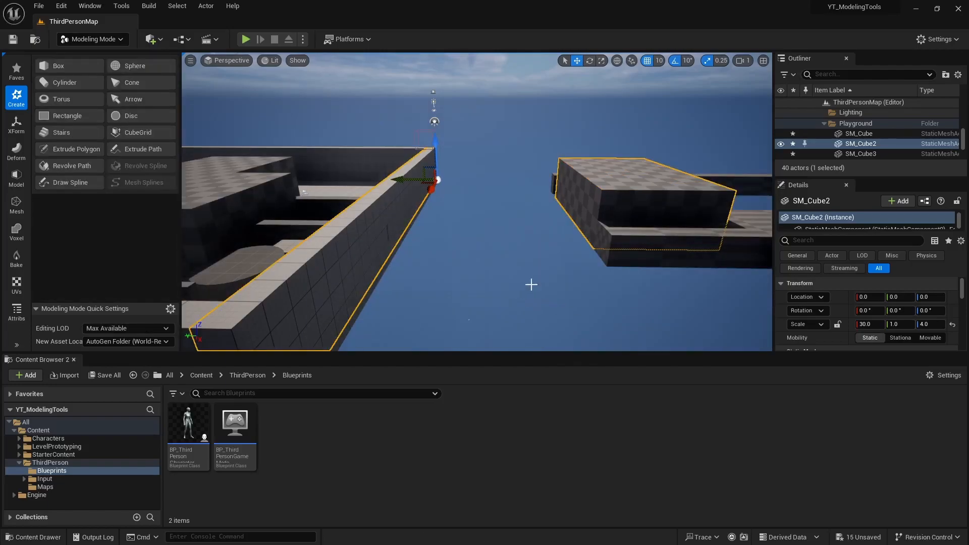
key("ctrl+z")
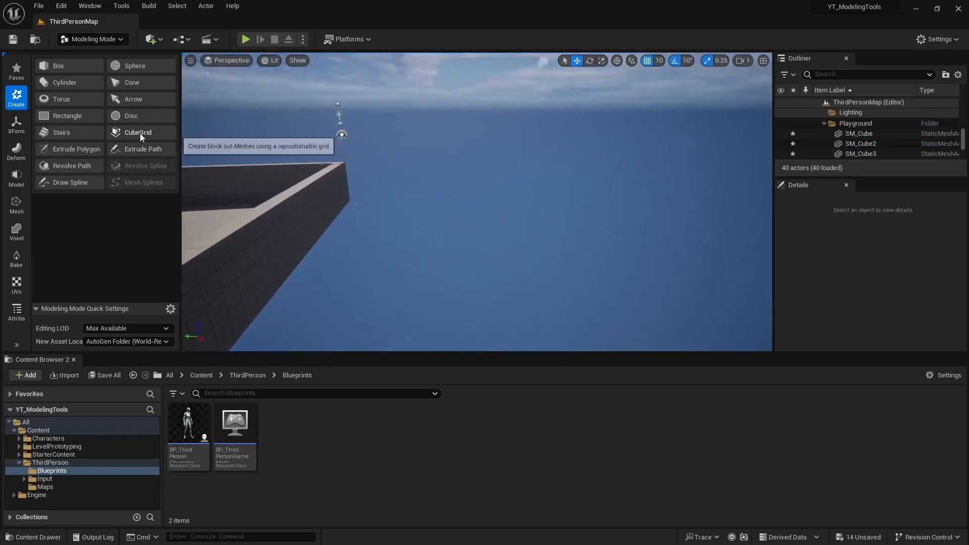
Step: Start CubeGrid, select a large rectangle of cells, extrude it up twice then back down flat
left_click(138, 132)
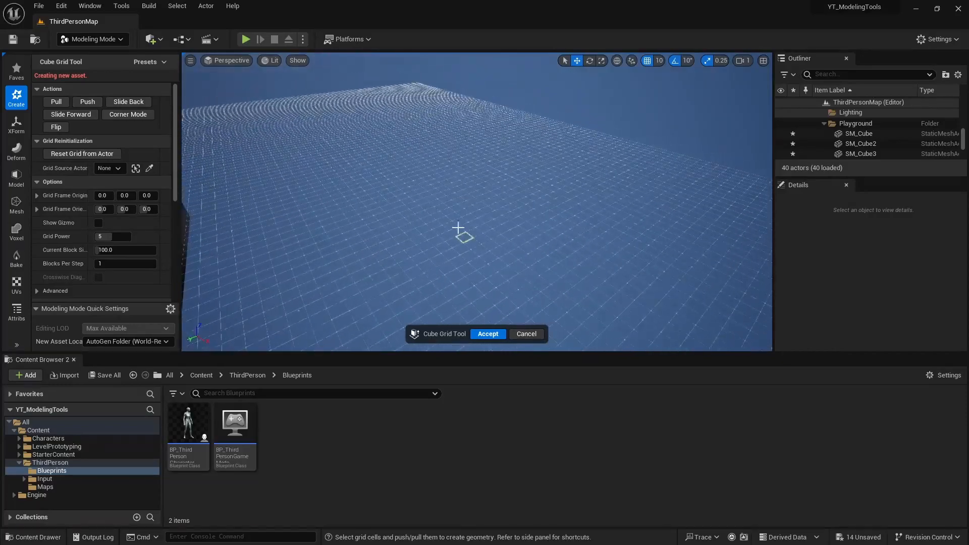
left_click_drag(460, 235, 662, 273)
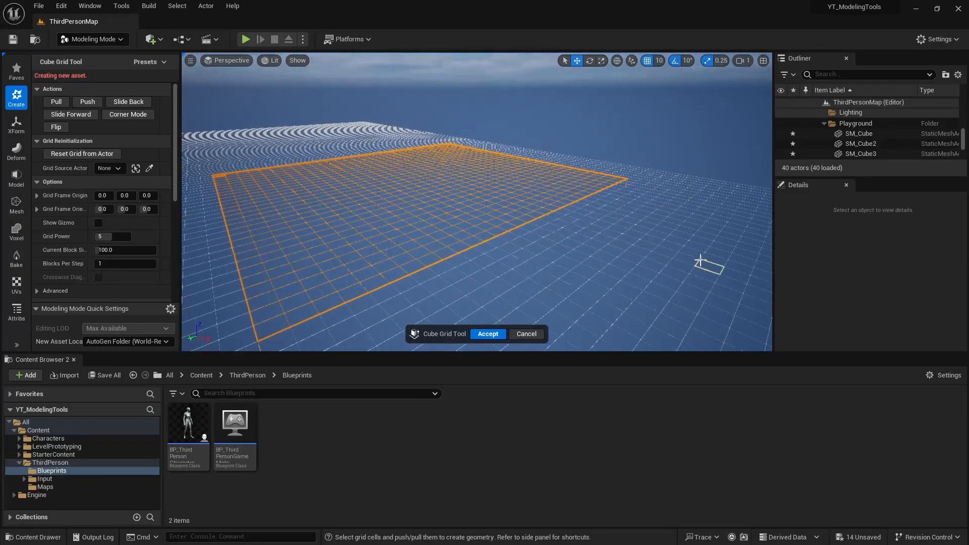
key("e")
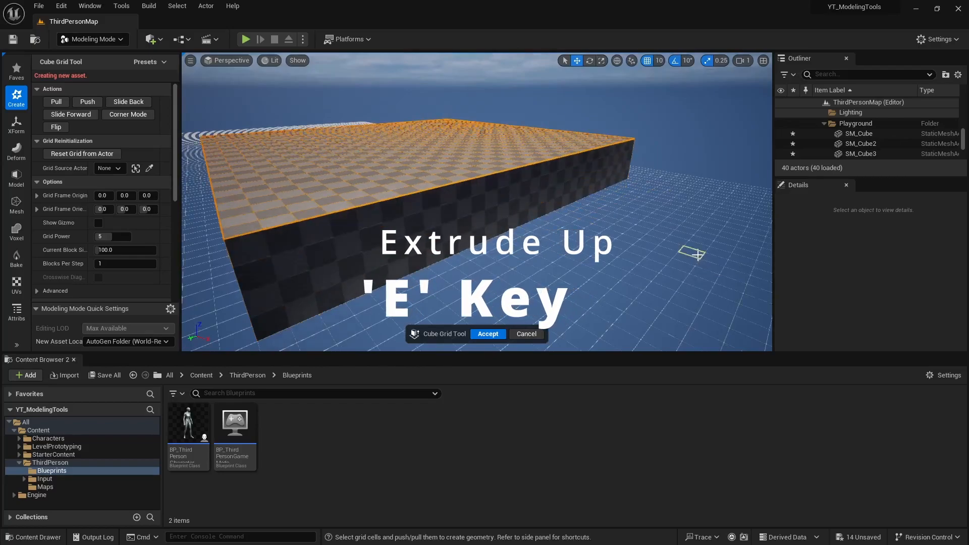
key("e")
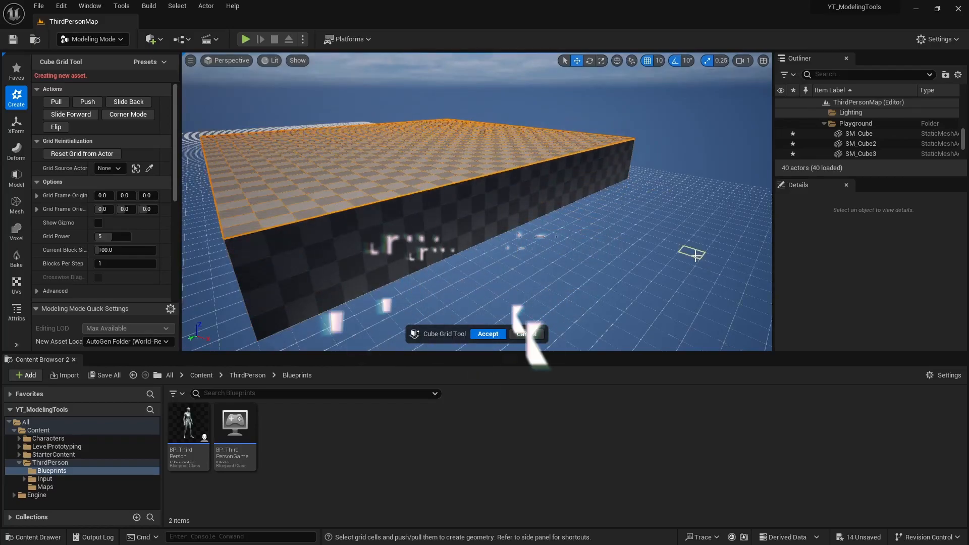
key("q")
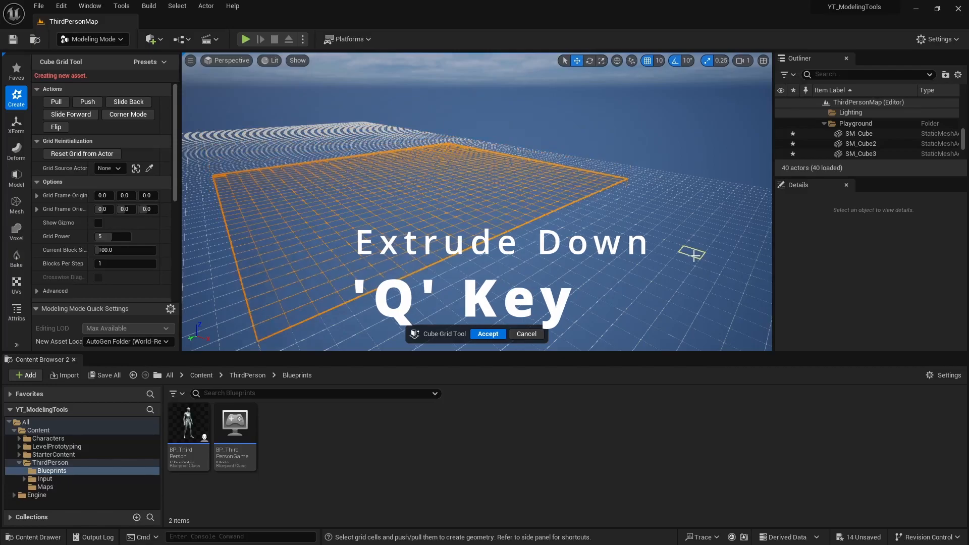
key("q")
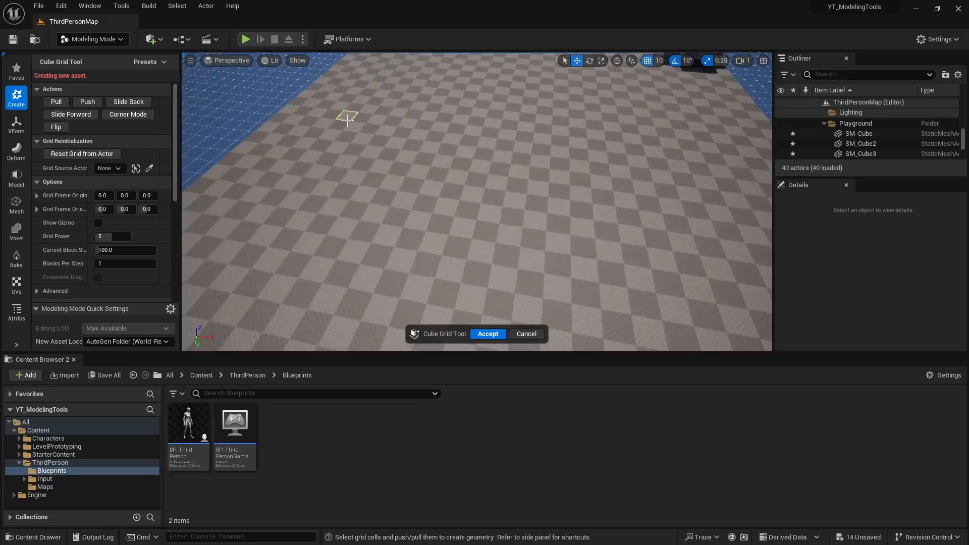
Step: Select slab-top cells and push them down with Shift+Q, then select a floor patch to extend
left_click_drag(346, 119, 745, 286)
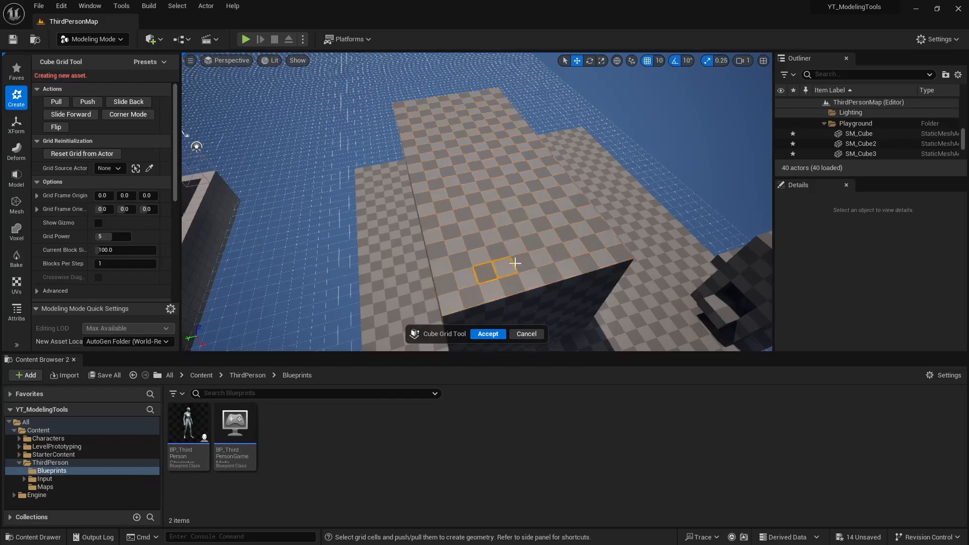
left_click_drag(514, 263, 497, 130)
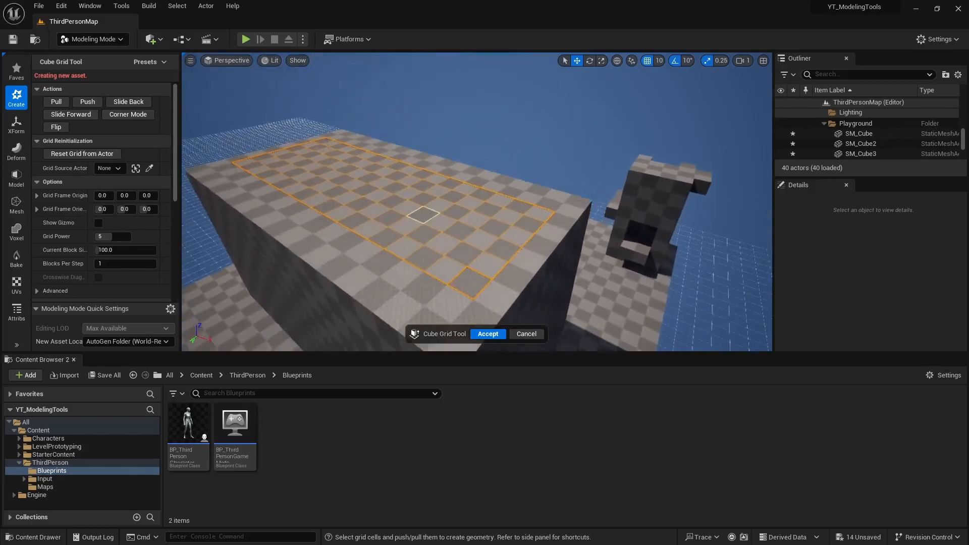
key("shift+q")
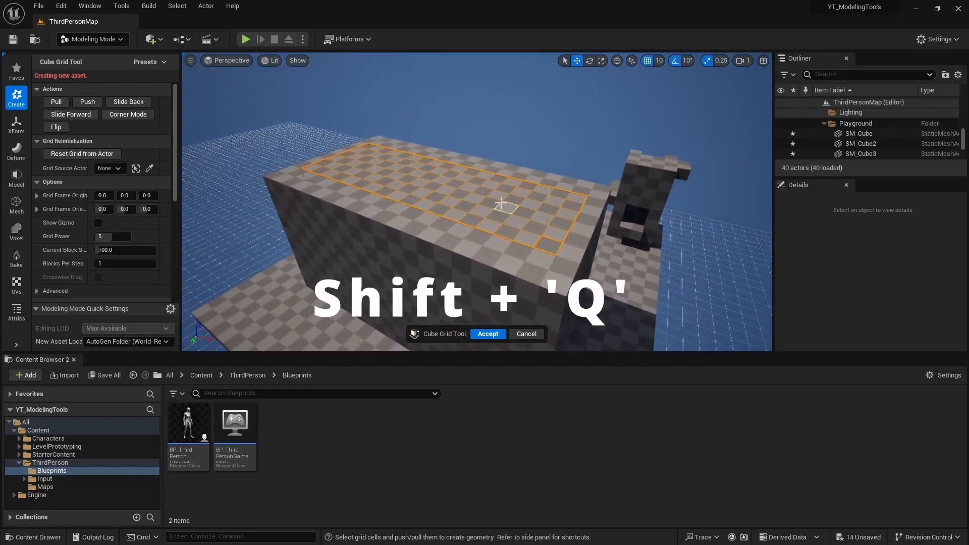
key("shift+q")
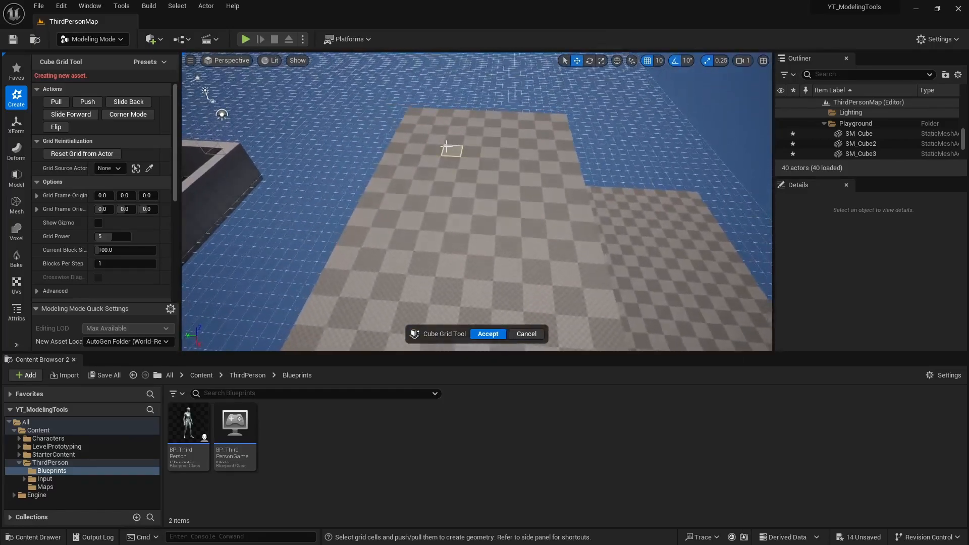
left_click_drag(445, 148, 500, 186)
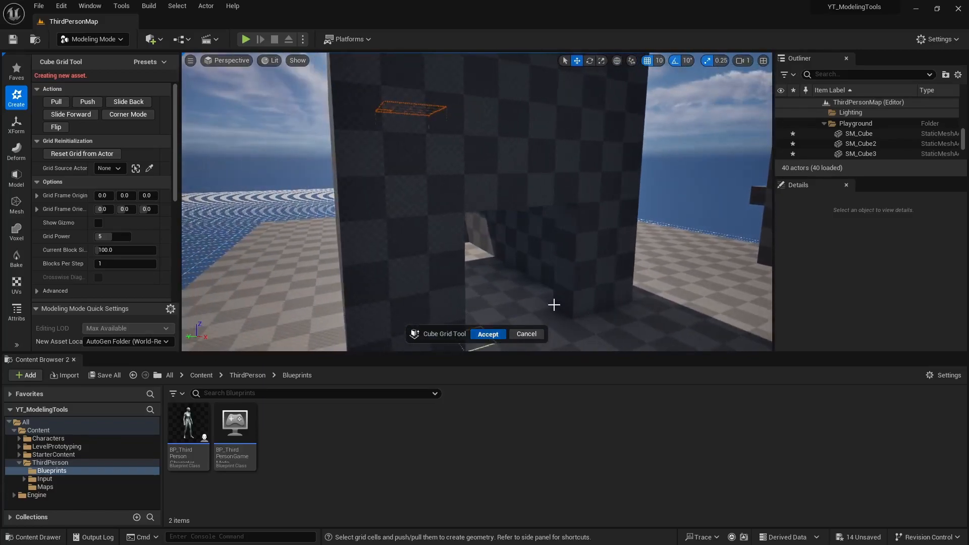
Step: Accept the Cube Grid mesh and assign it an M_Brick material found by searching 'brick'
left_click(487, 334)
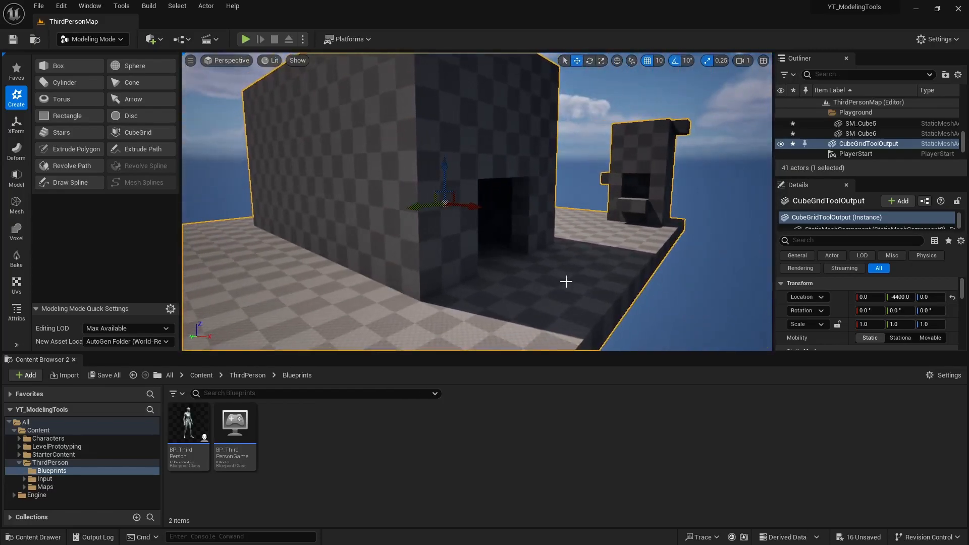
left_click_drag(565, 281, 431, 248)
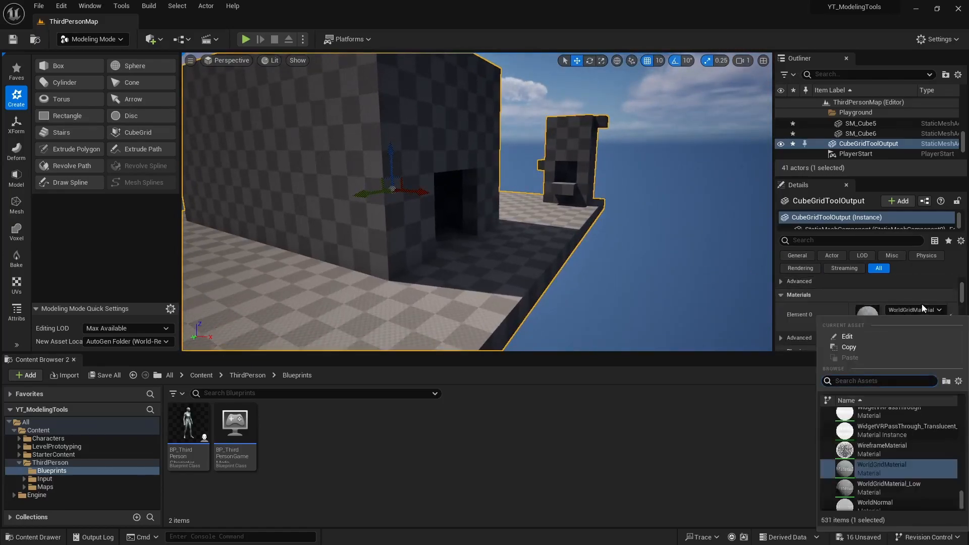
type("brick")
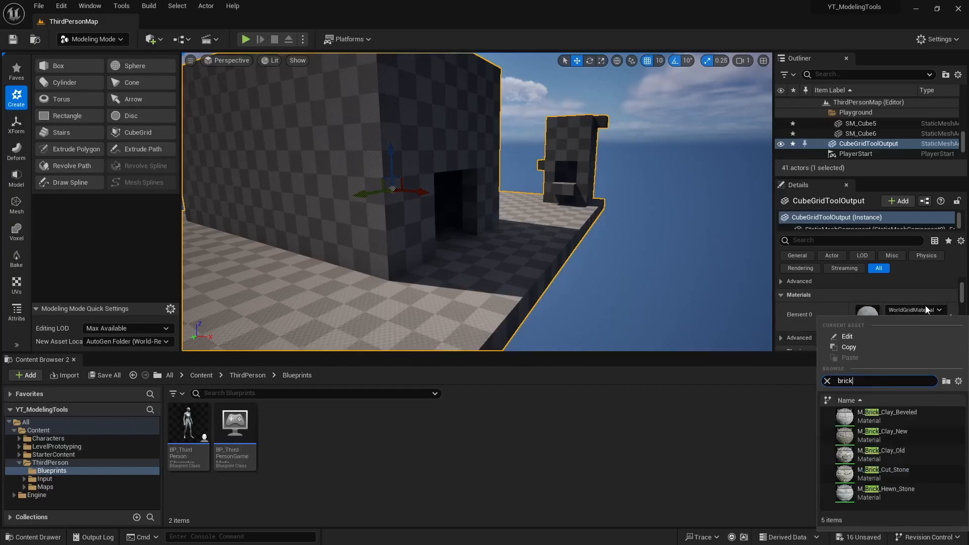
left_click(876, 430)
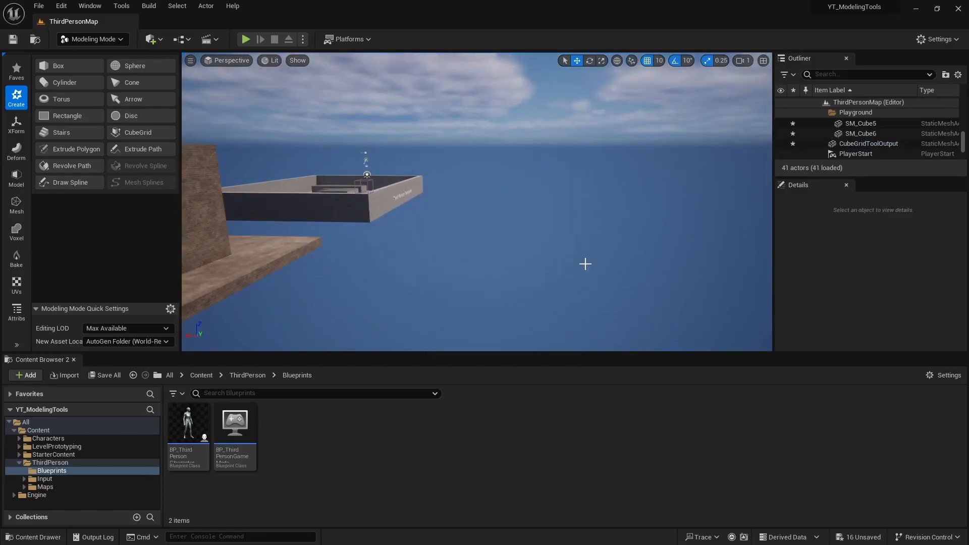
Step: Reopen CubeGrid and toggle corner mode with Z to slant faces into a ramp and arch
left_click(138, 132)
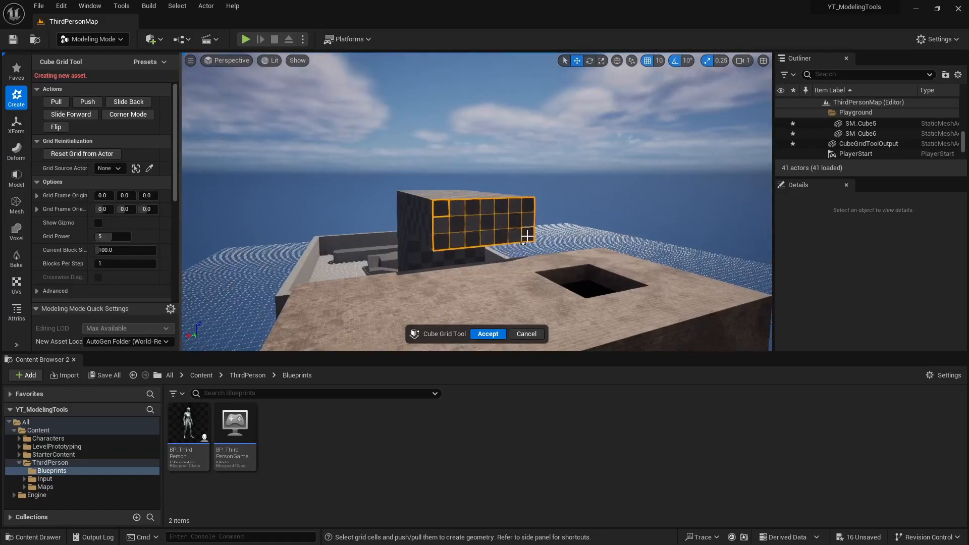
key("z")
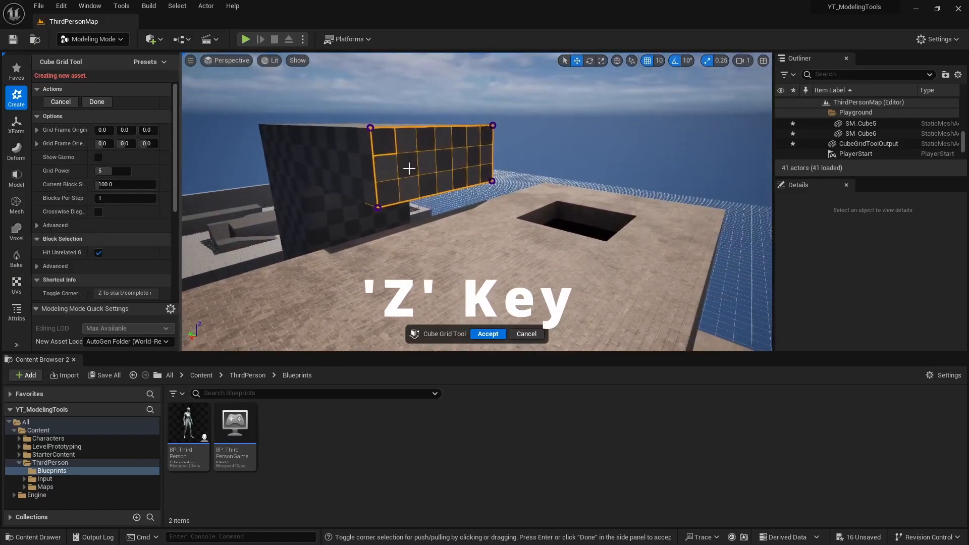
key("z")
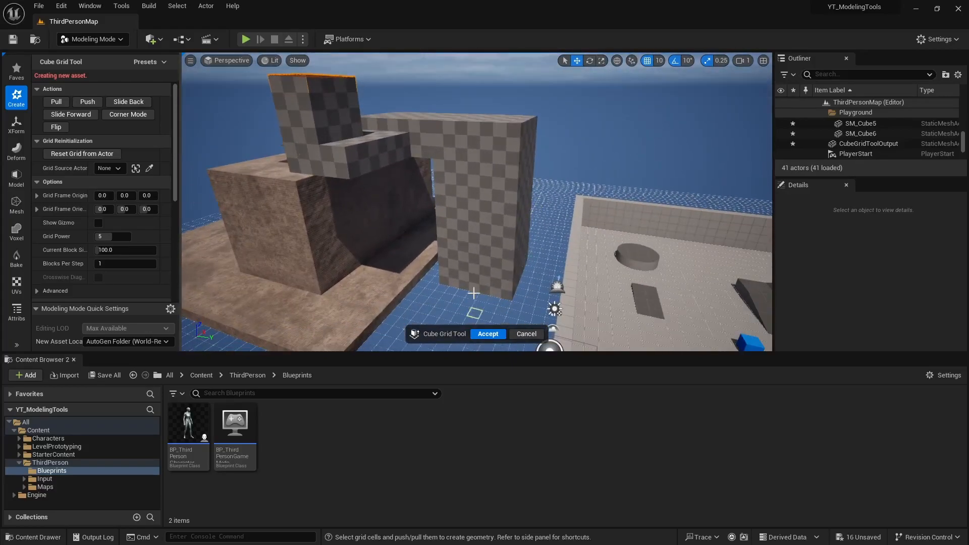
Step: Accept the arch geometry and search 'tec' to give it the M_Tech_Hex_Tile material
left_click(487, 334)
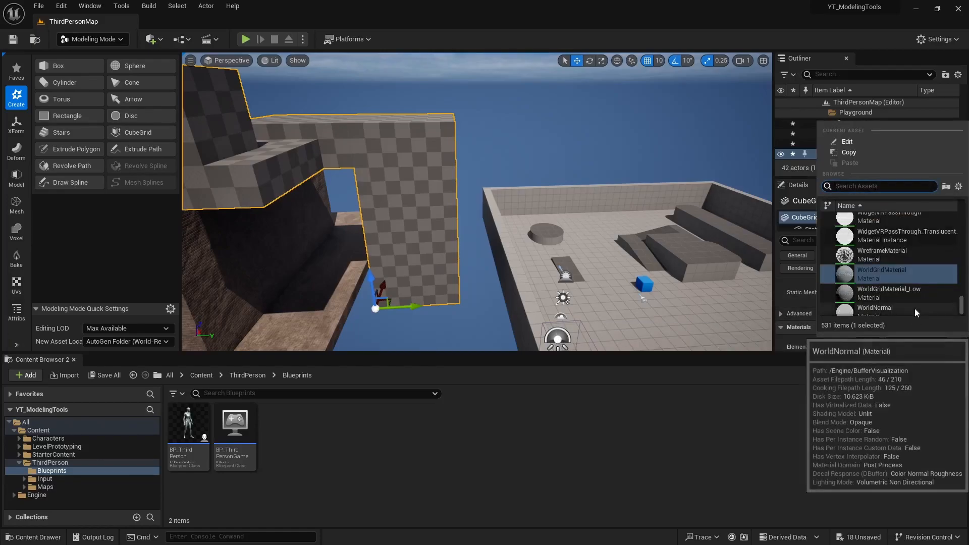
type("tec")
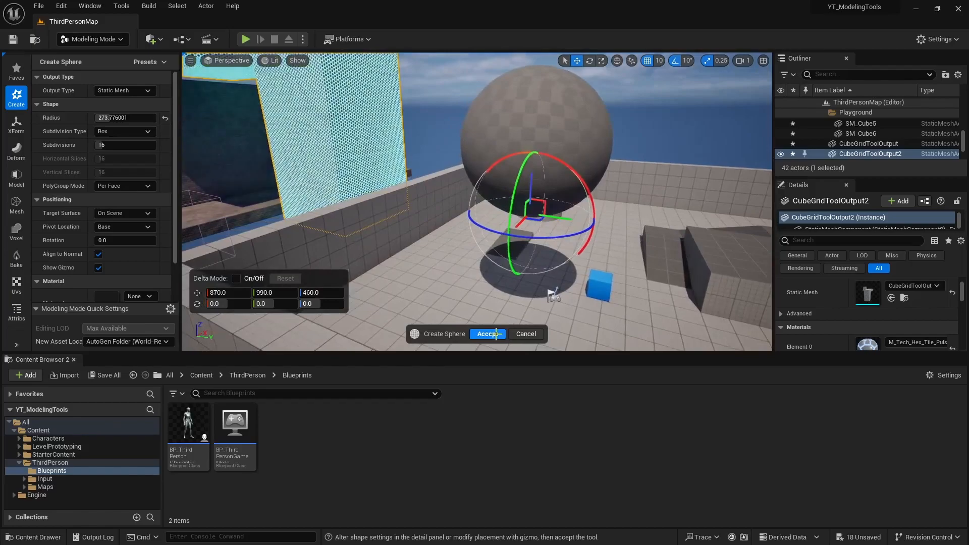
Step: Accept the sphere, displace it with Perlin Noise at higher intensity, and accept the spiky result
left_click(487, 334)
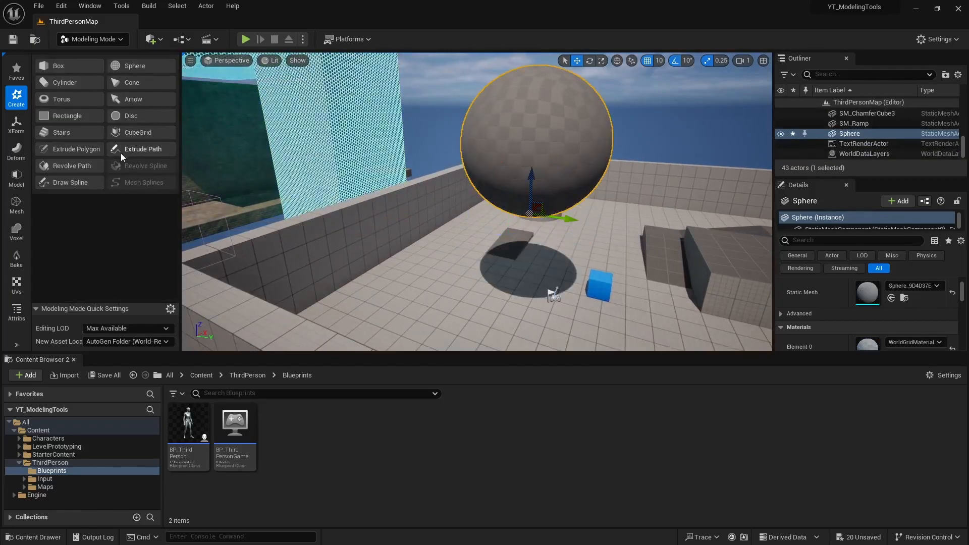
left_click(16, 150)
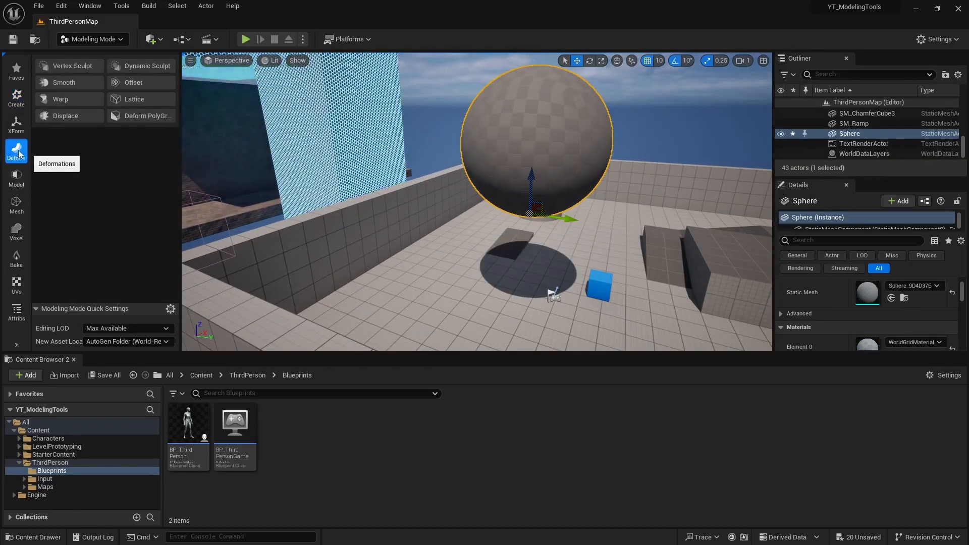
left_click(65, 115)
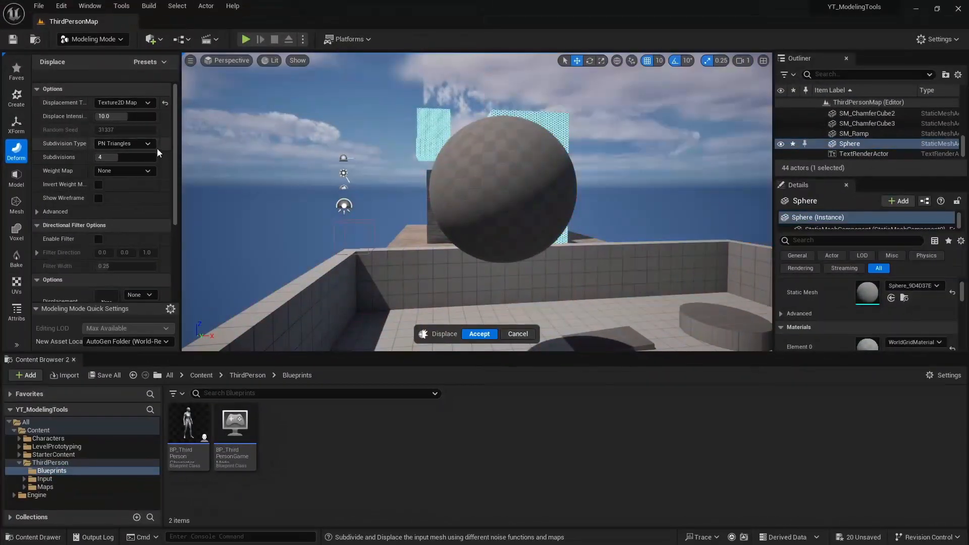
left_click(123, 103)
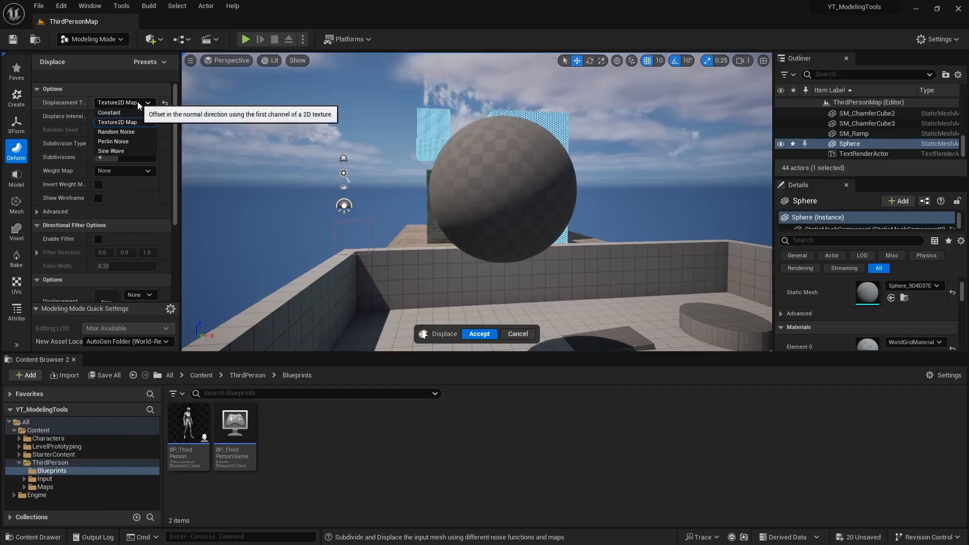
left_click(109, 112)
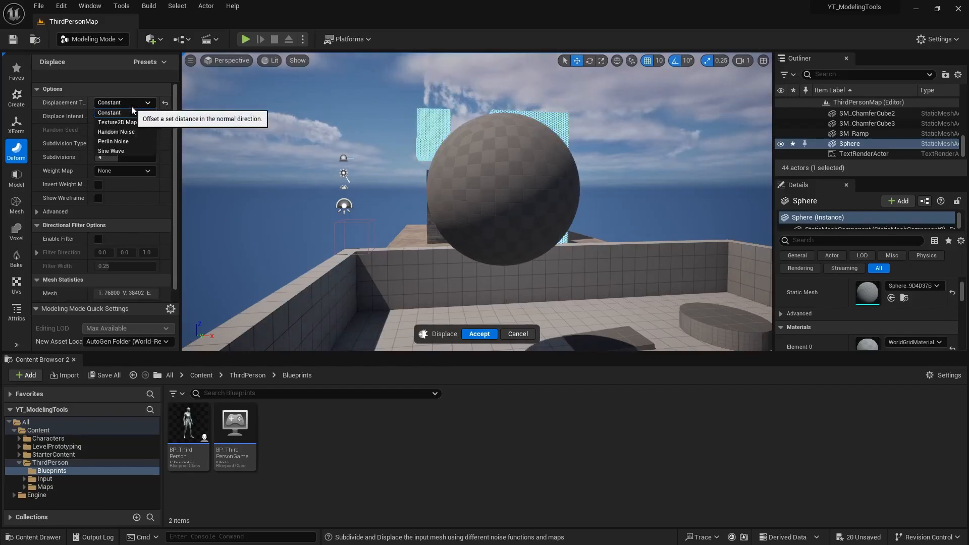
left_click(113, 141)
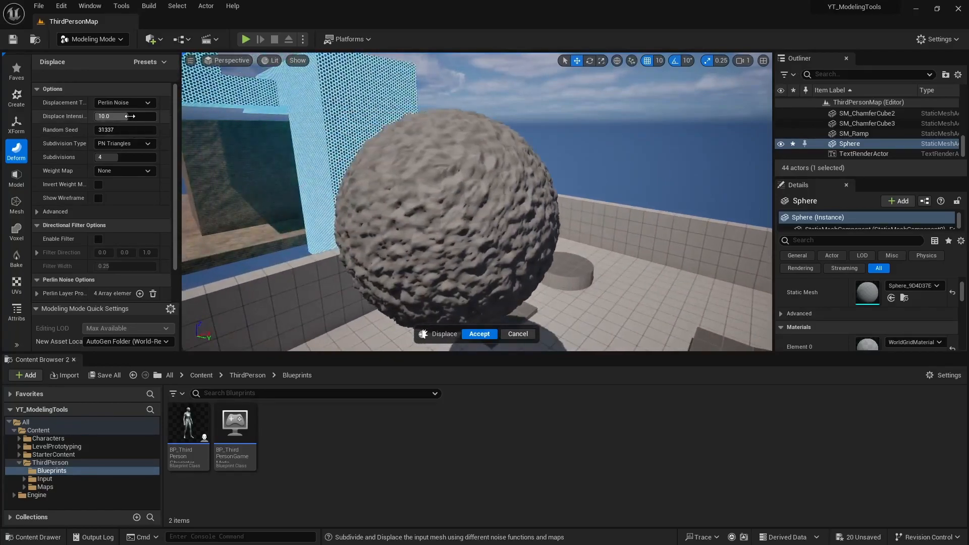
left_click_drag(111, 116, 143, 116)
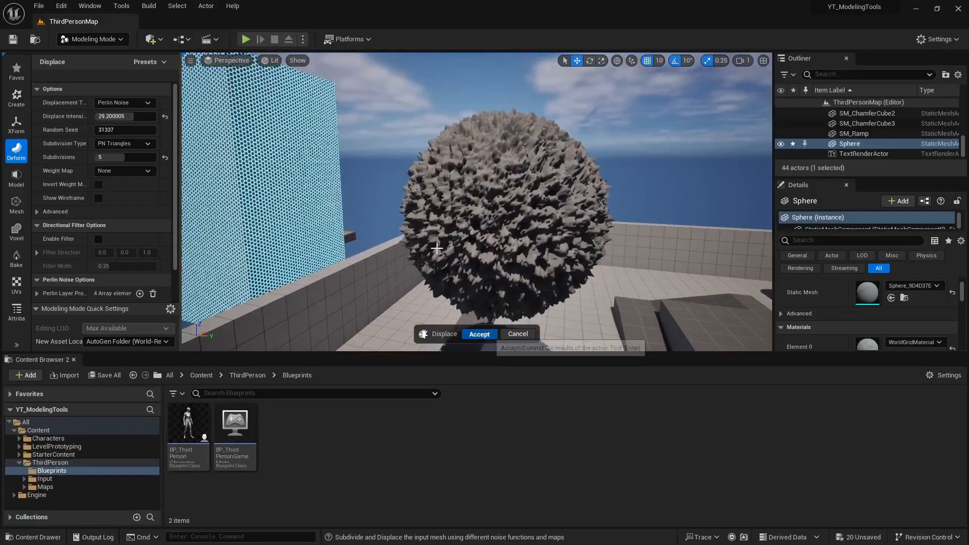
left_click(478, 334)
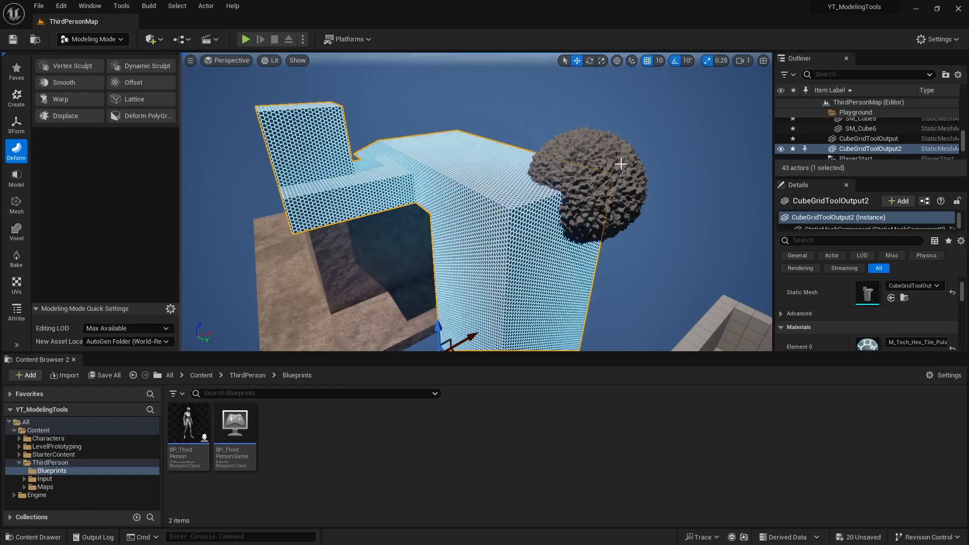
Step: Shift-select the sphere together with the hex-tile arch
left_click(594, 179)
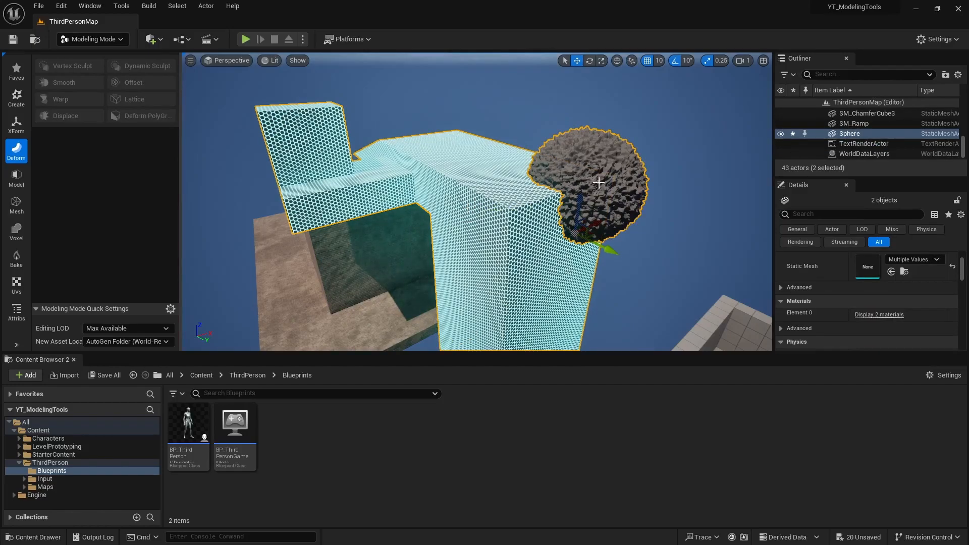
mouse_move(17, 179)
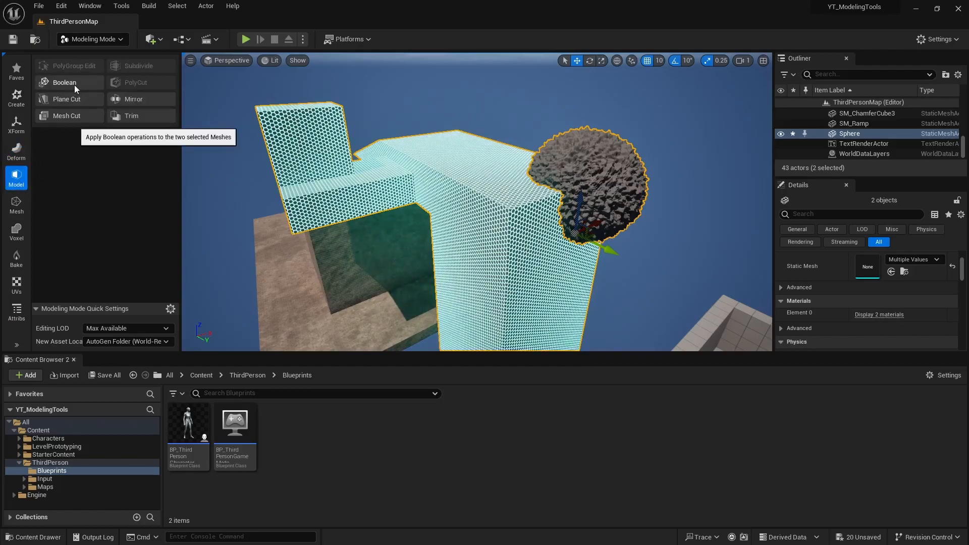
Step: Run a Boolean Difference A - B subtracting the sphere from the arch and accept it
left_click(64, 82)
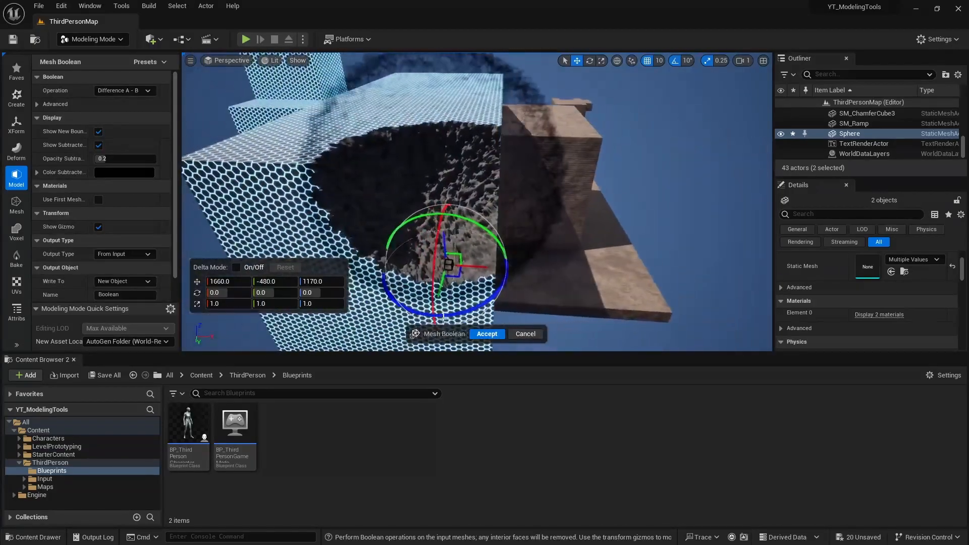
left_click(486, 334)
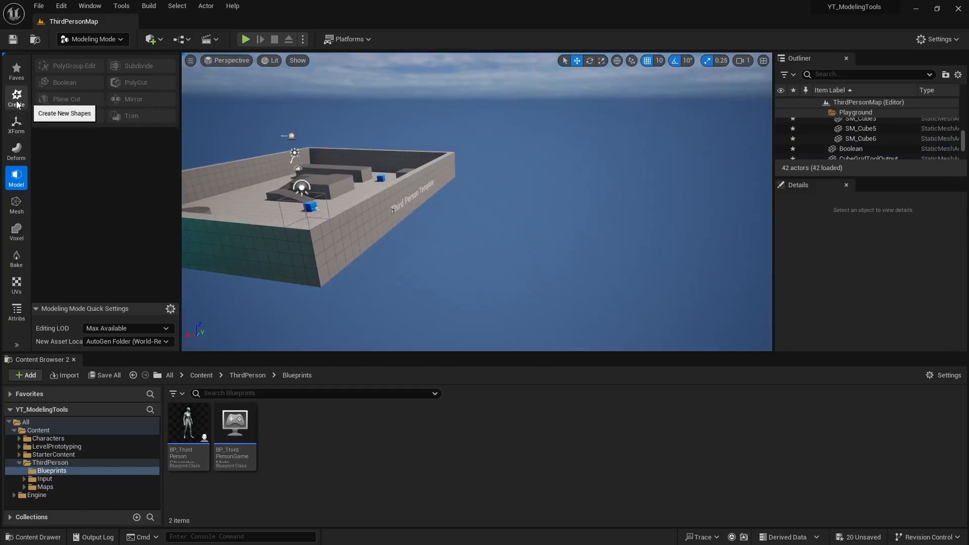
Step: Start a new CubeGrid session and orbit to the stacked dark blocks
left_click(63, 113)
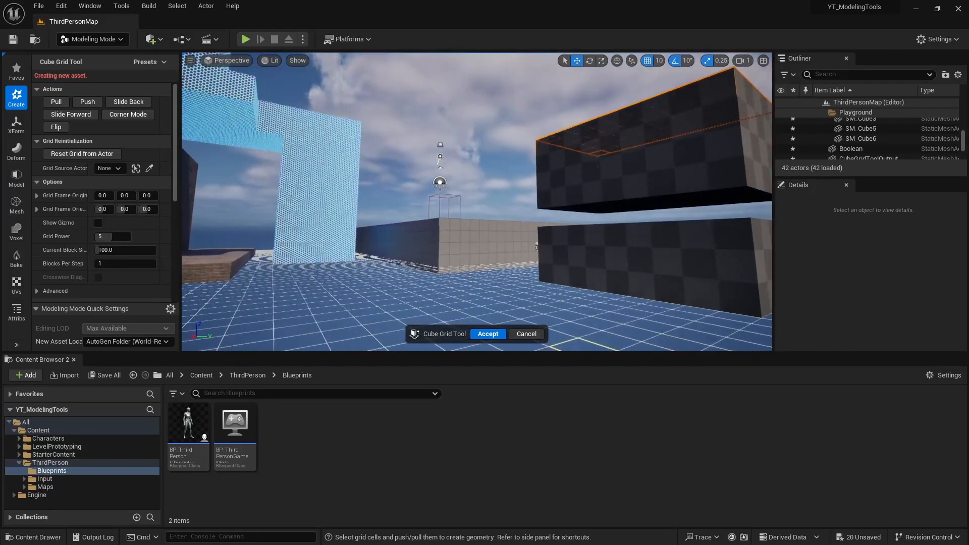
left_click_drag(439, 181, 574, 274)
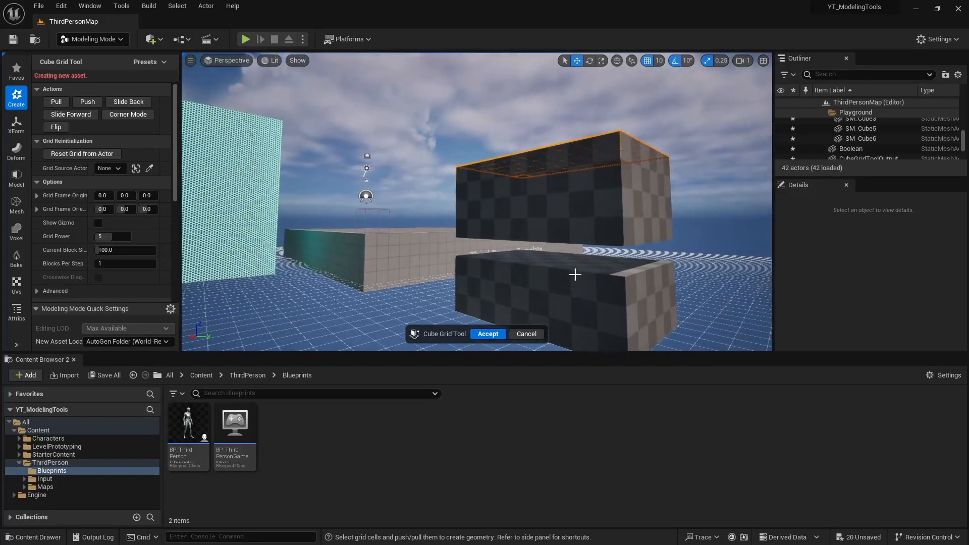